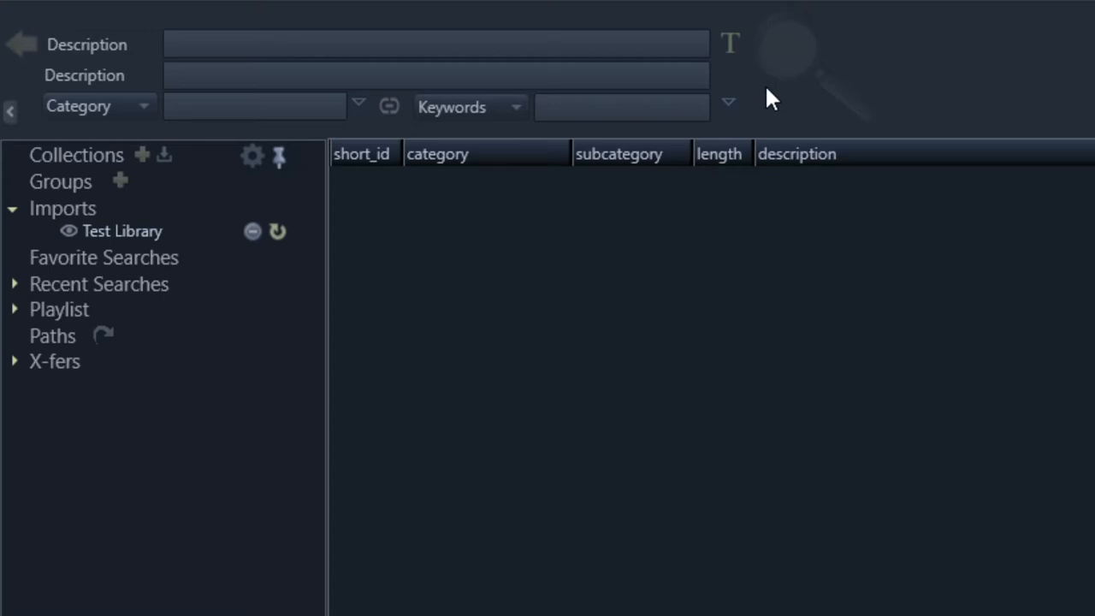
pyautogui.moveTo(691, 44)
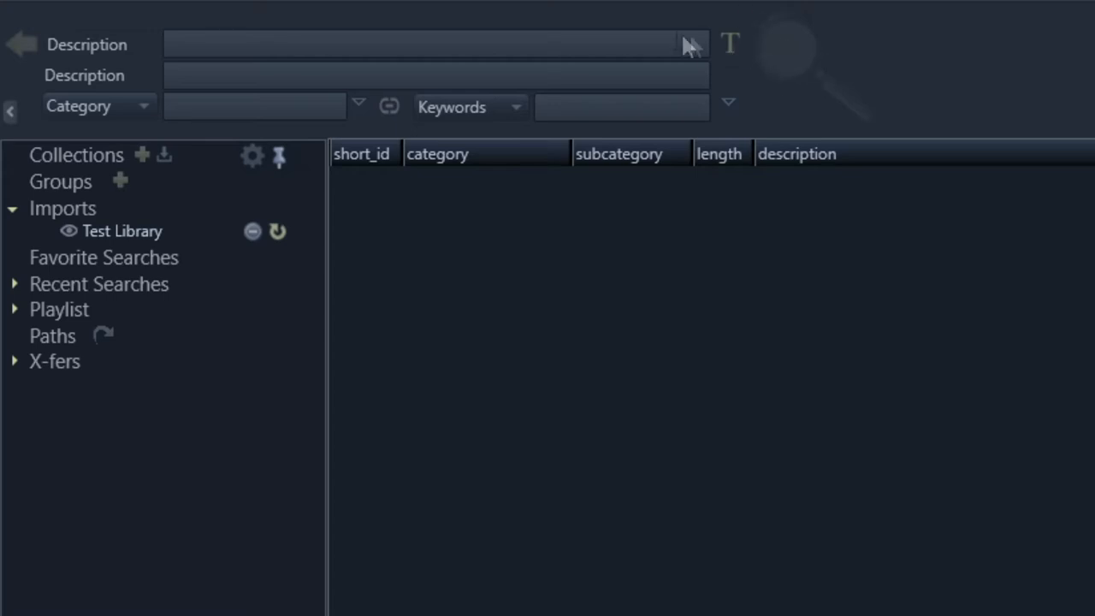
pyautogui.moveTo(732, 51)
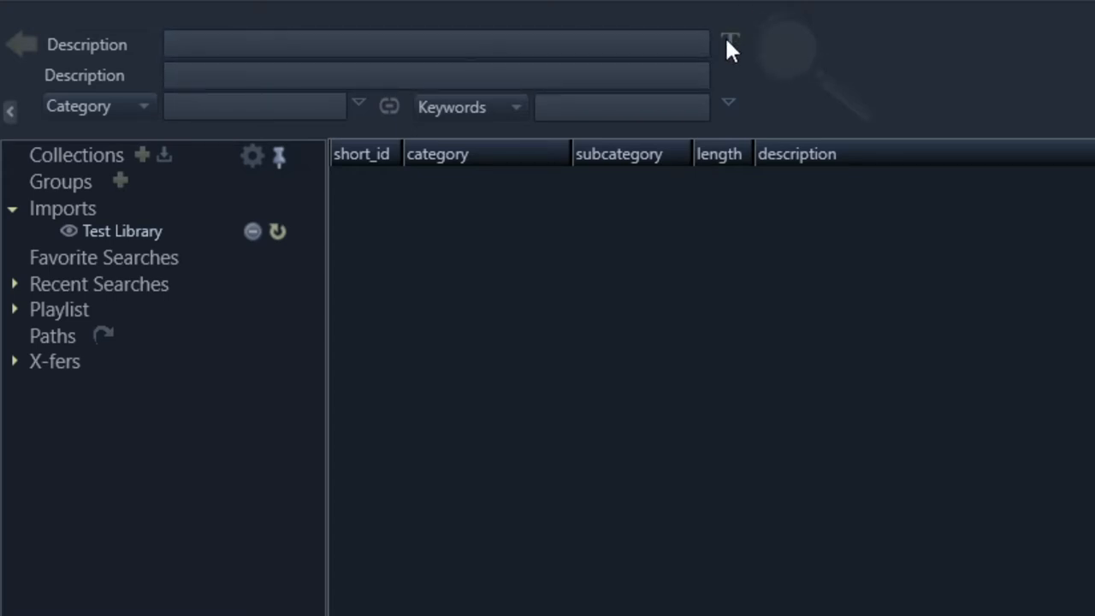
# - Turn on the T thesaurus toggle beside the Description search field
pyautogui.click(730, 43)
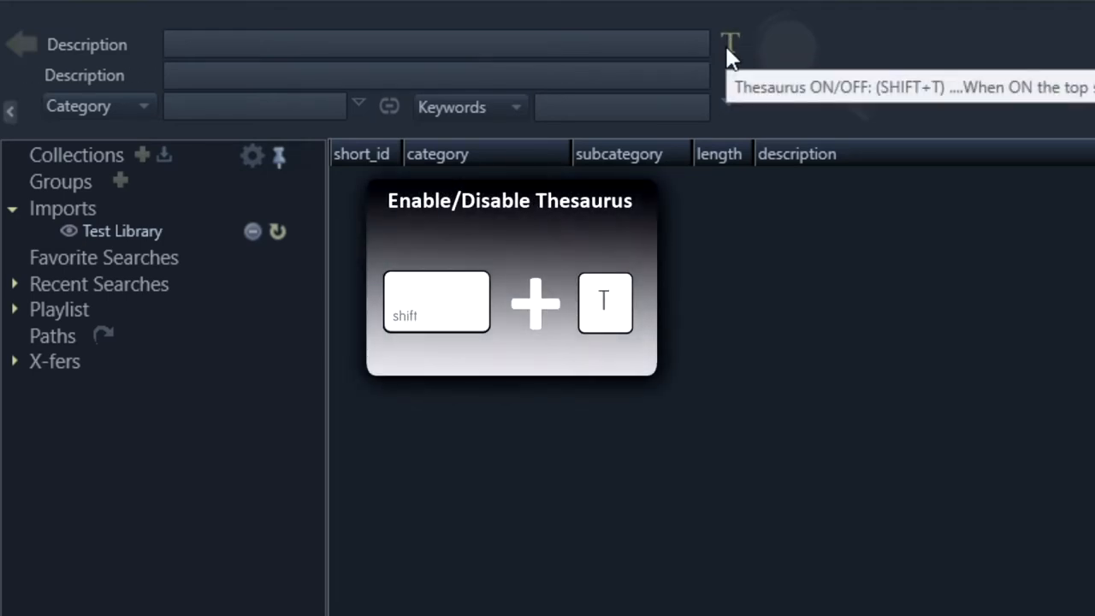
pyautogui.click(729, 44)
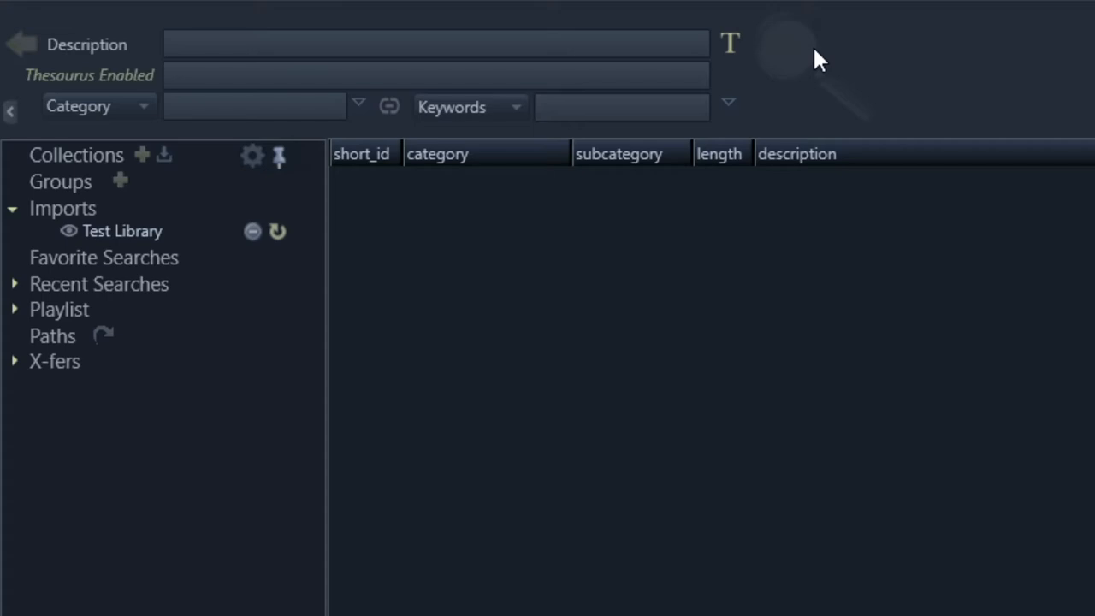
pyautogui.moveTo(757, 13)
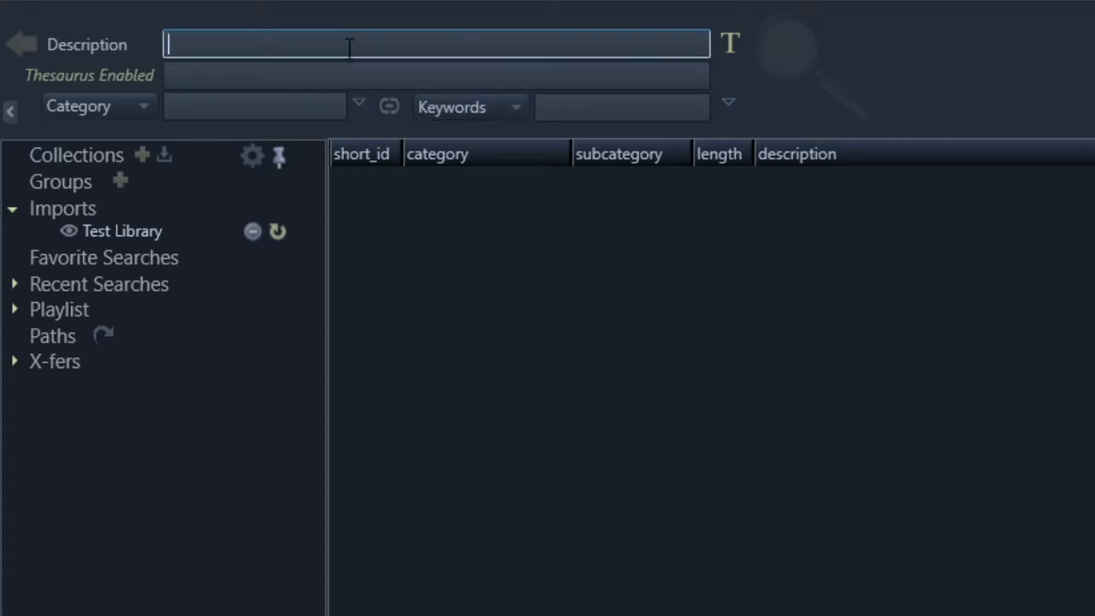
# - Search 'boom' and append '||pop' to its expanded synonym line
pyautogui.write('boom')
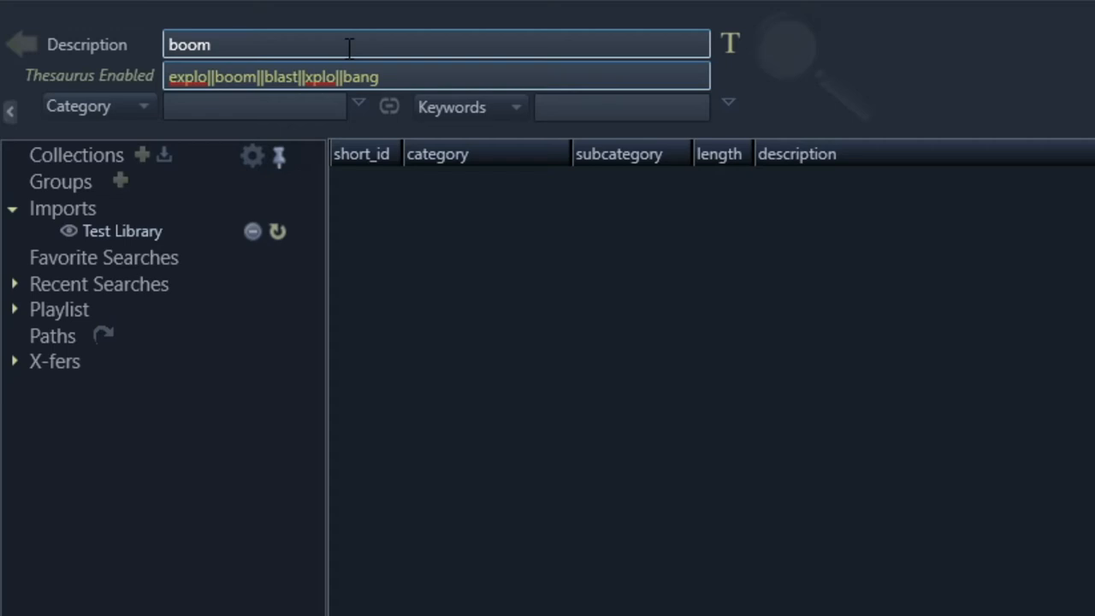
pyautogui.click(377, 76)
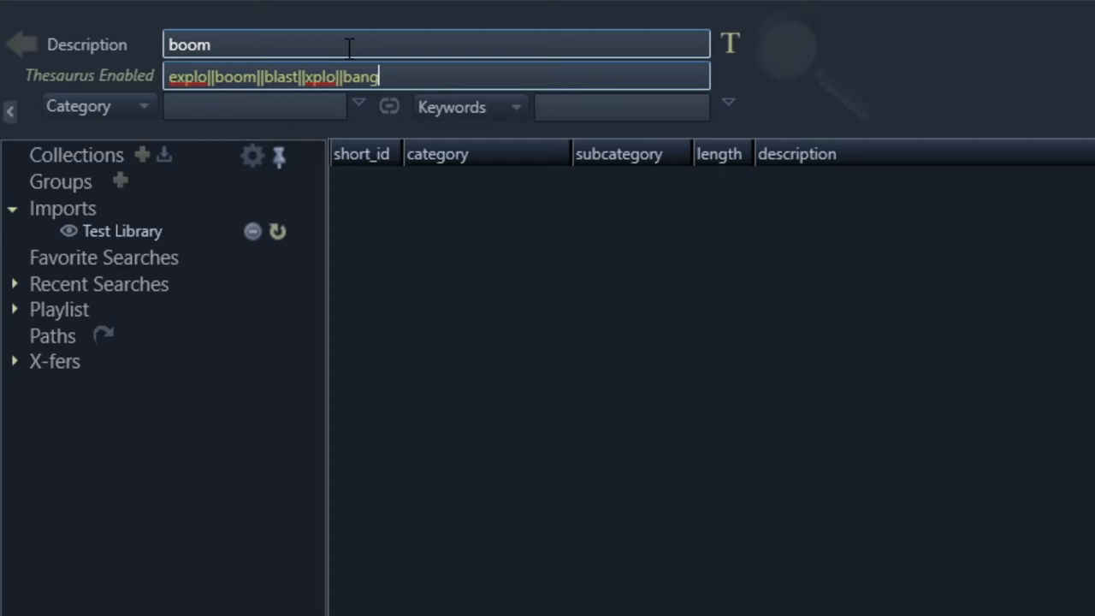
pyautogui.write('||')
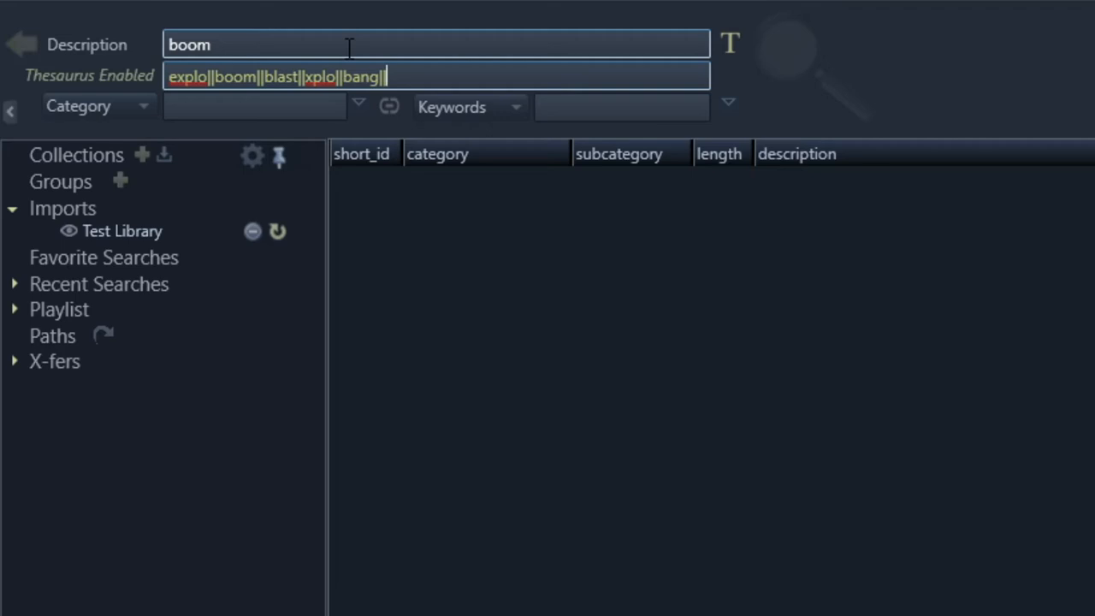
pyautogui.write('pop')
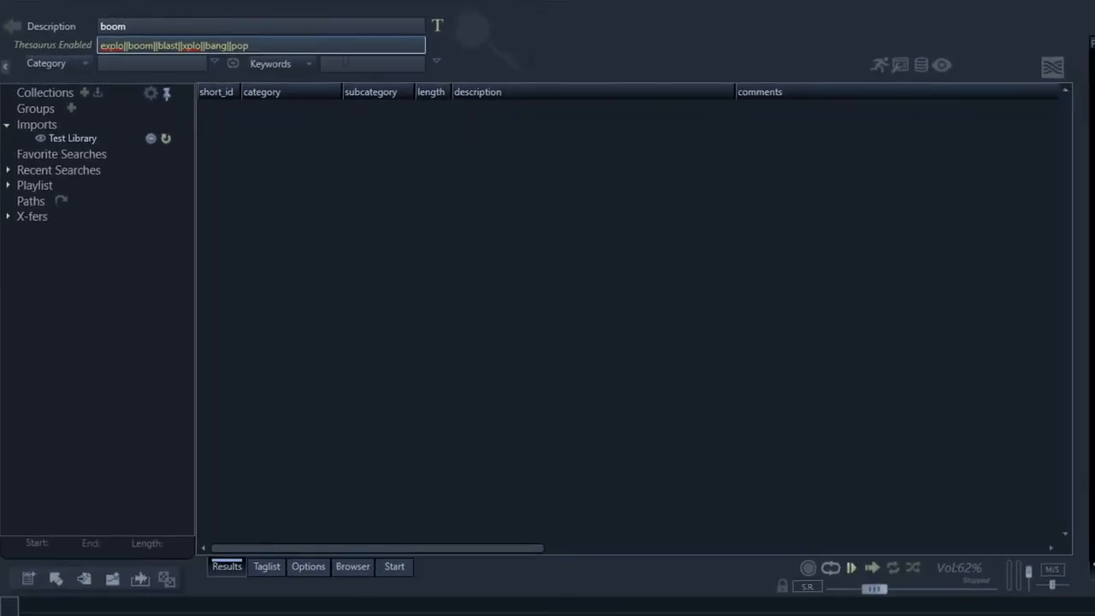
# - Open the Options page and the Thesaurus gear settings window
pyautogui.click(307, 566)
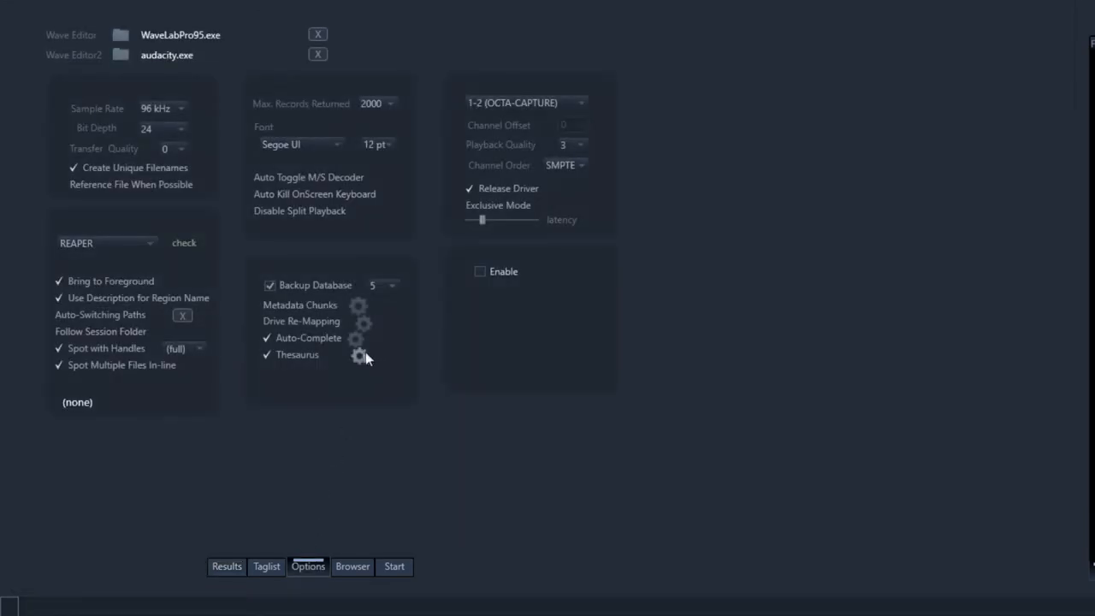
pyautogui.moveTo(359, 355)
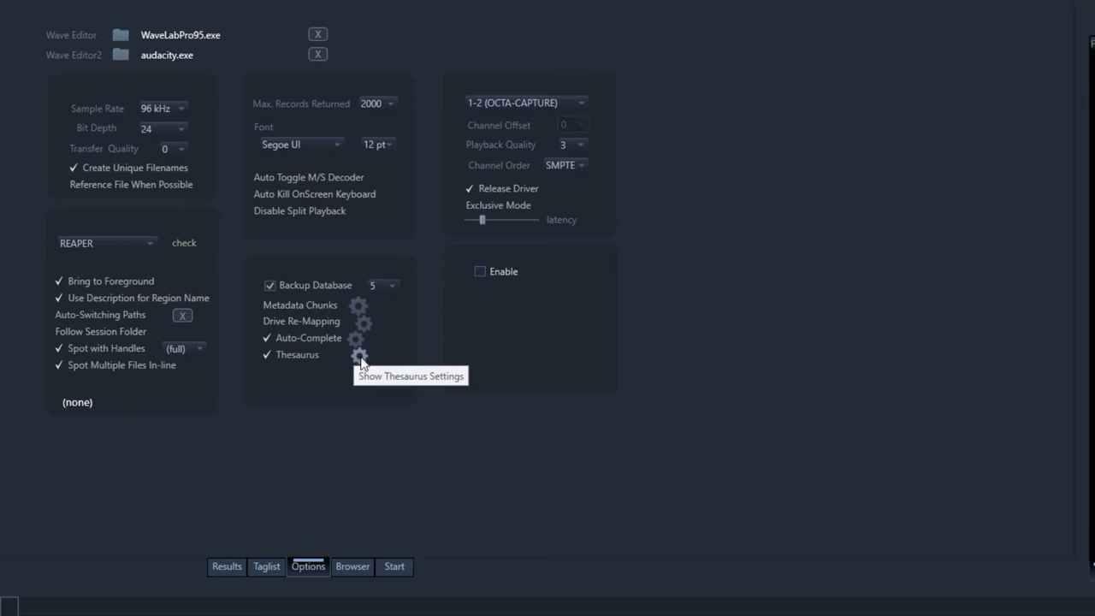
pyautogui.click(359, 355)
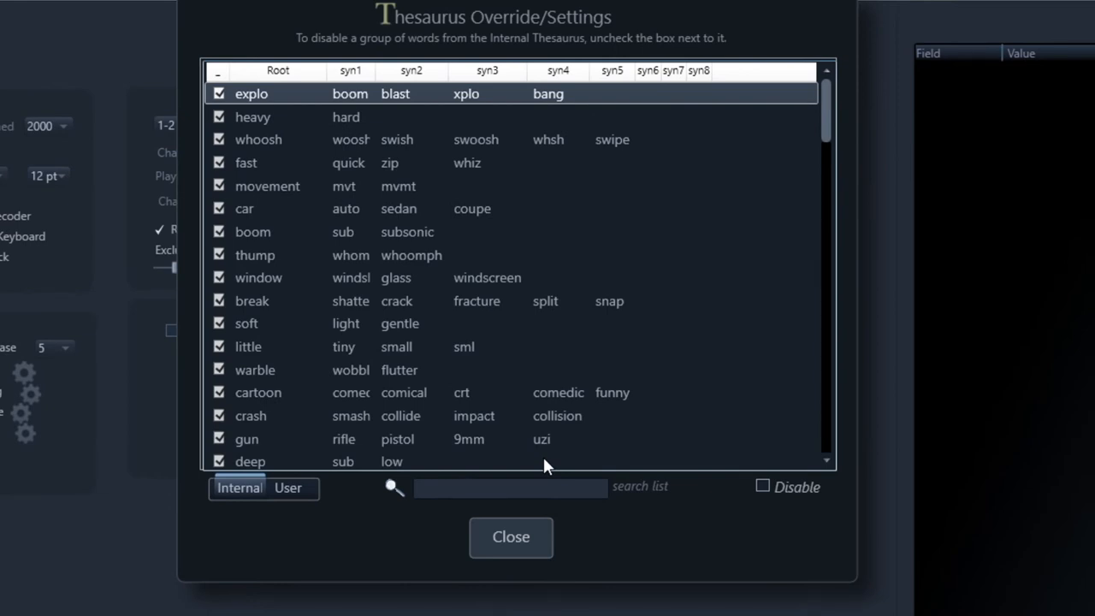
# - Scroll the internal thesaurus list and uncheck the wronk word group
pyautogui.scroll(-3)
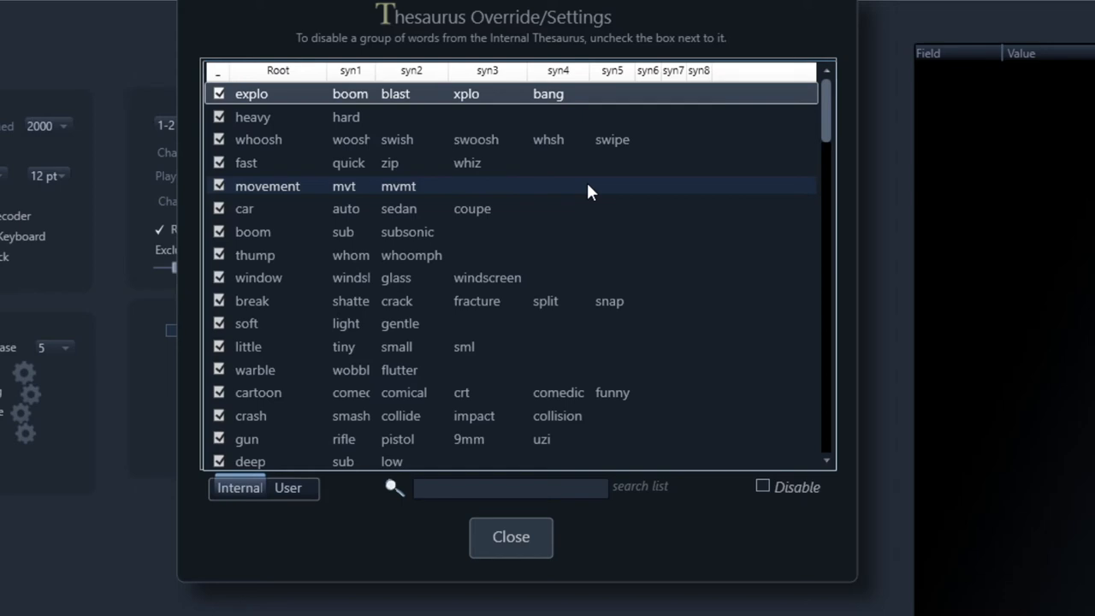
pyautogui.moveTo(787, 140)
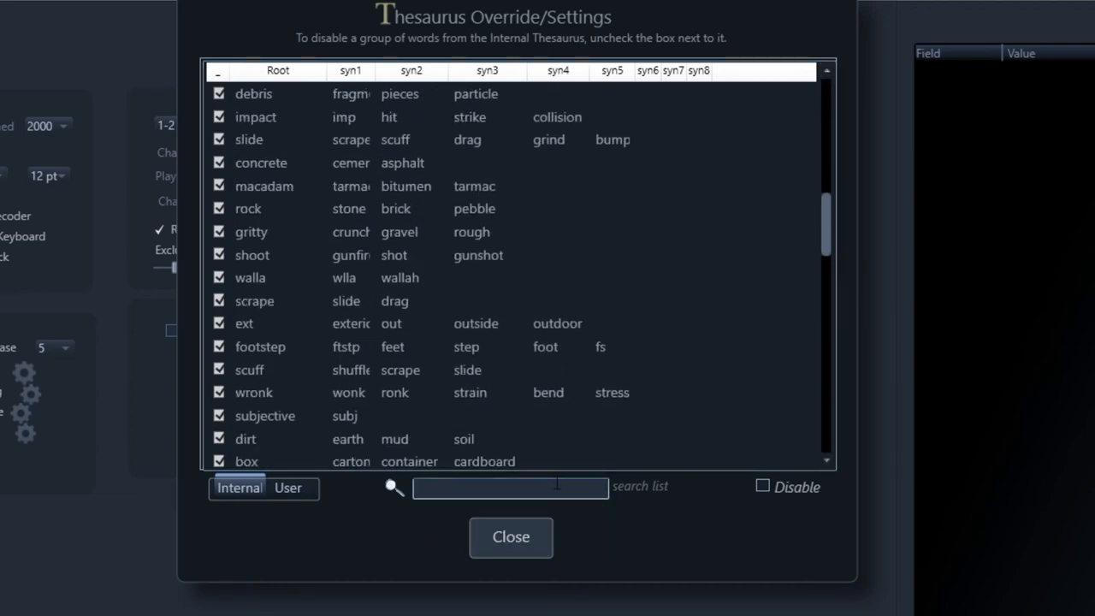
pyautogui.click(253, 392)
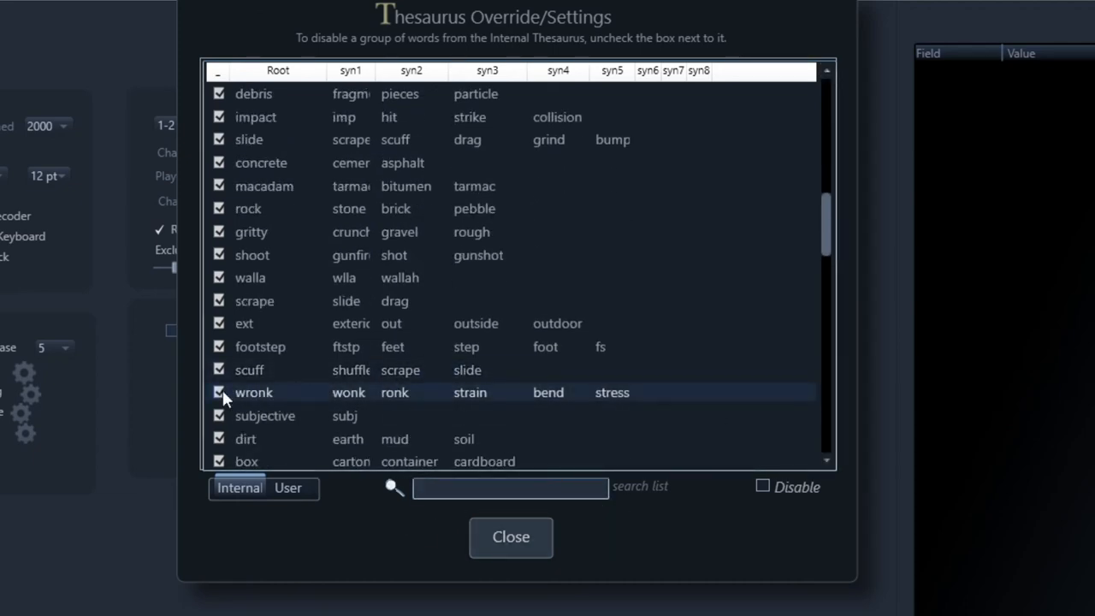
pyautogui.click(219, 391)
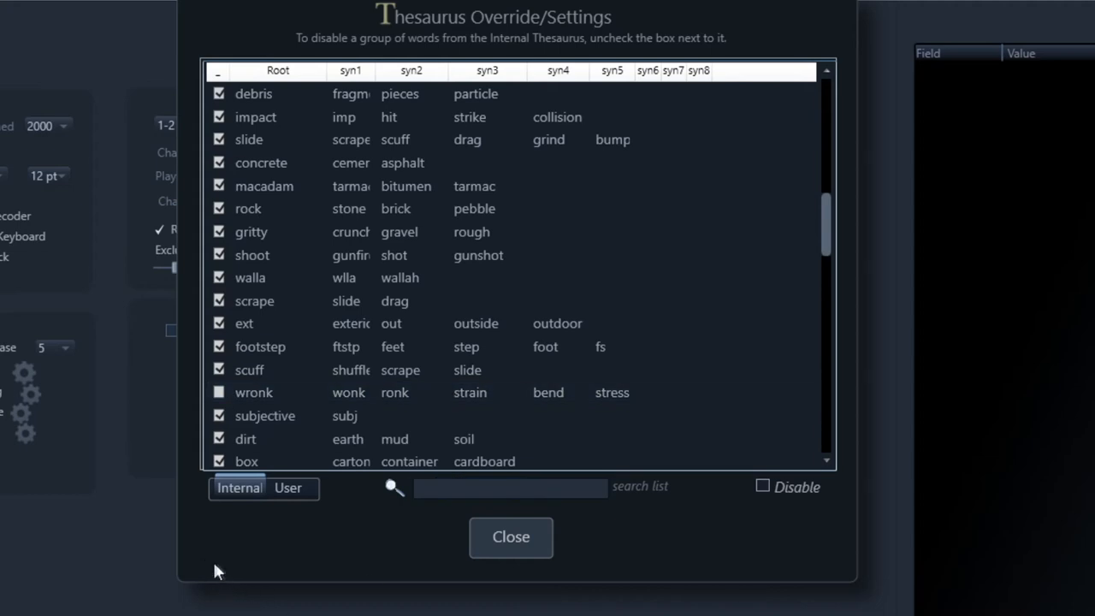
pyautogui.moveTo(244, 532)
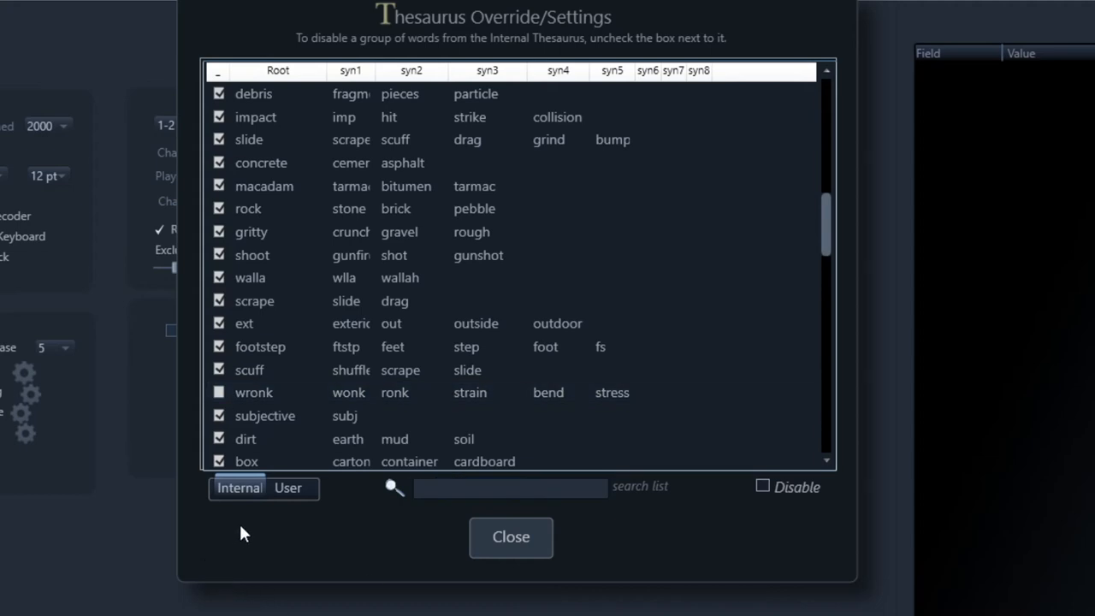
pyautogui.moveTo(252, 519)
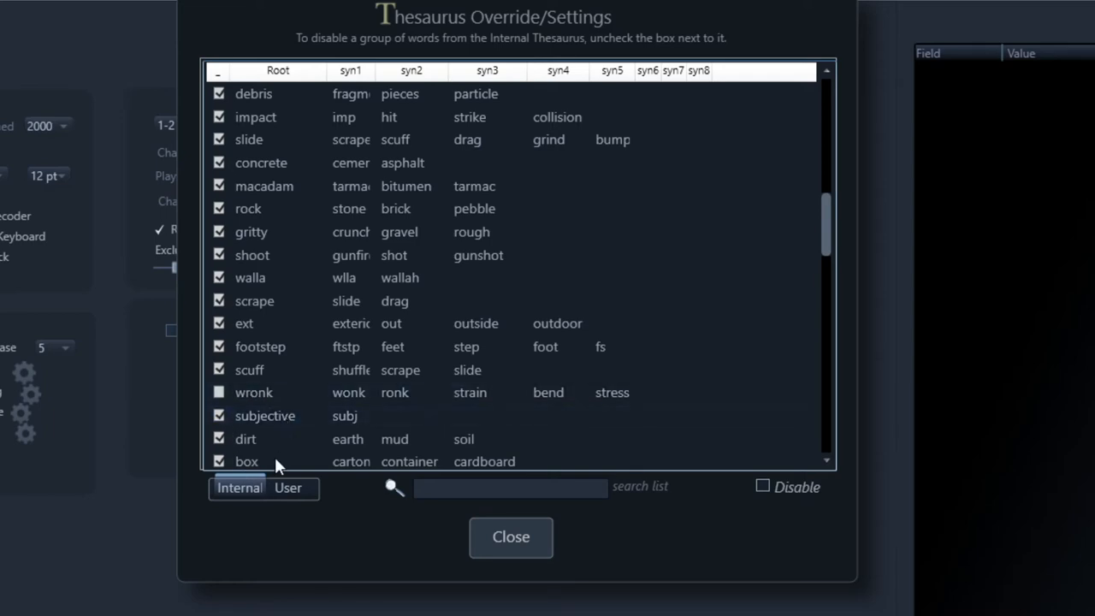
pyautogui.moveTo(644, 526)
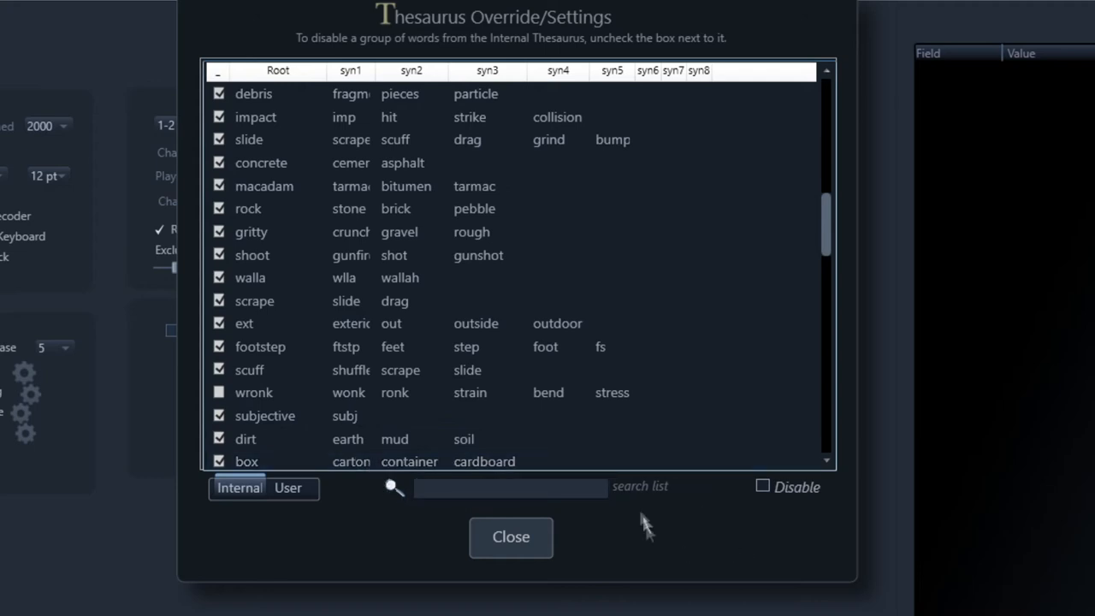
pyautogui.moveTo(763, 486)
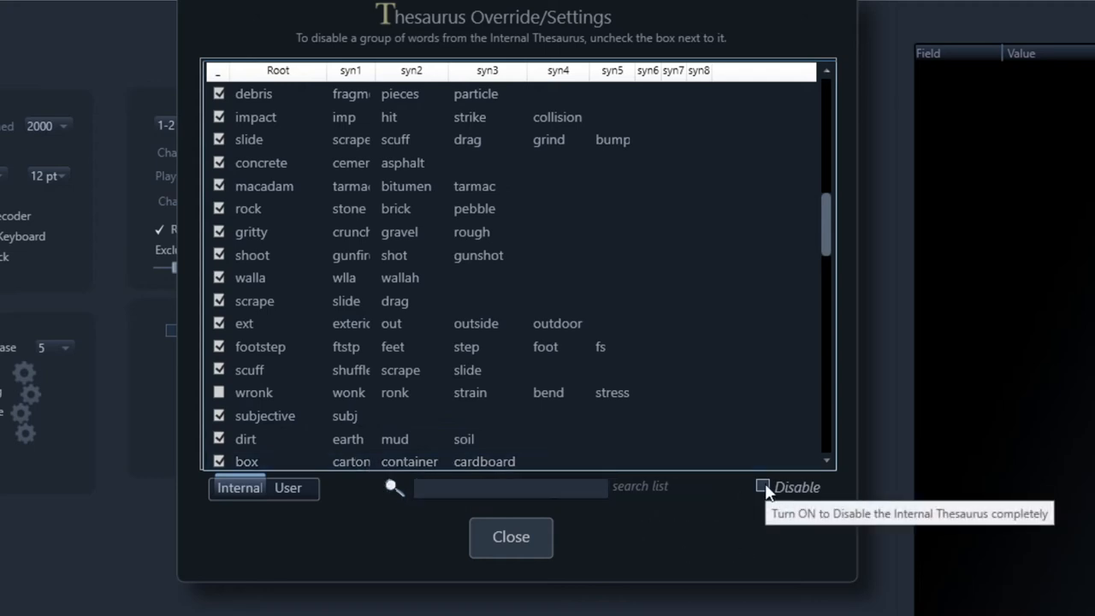
pyautogui.moveTo(751, 541)
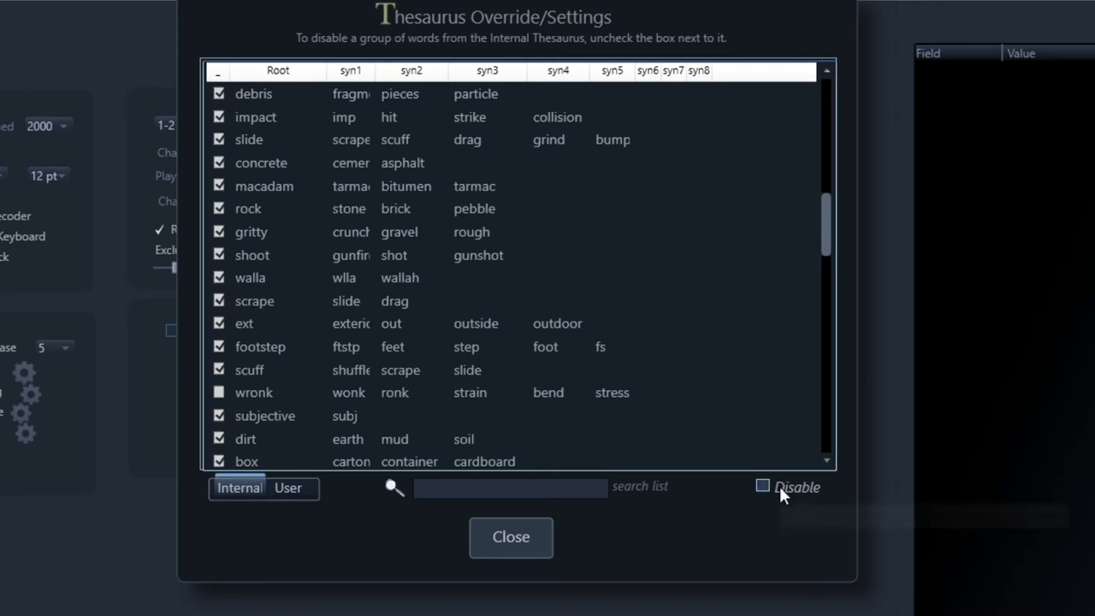
# - Tick Disable for the internal thesaurus and view the User word groups
pyautogui.click(762, 486)
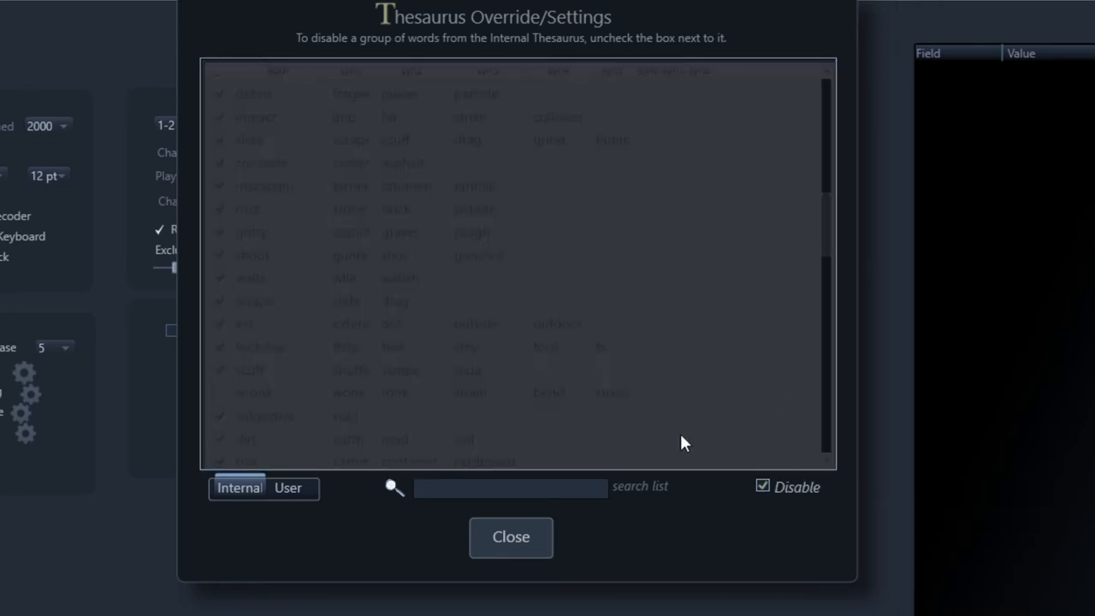
pyautogui.click(287, 487)
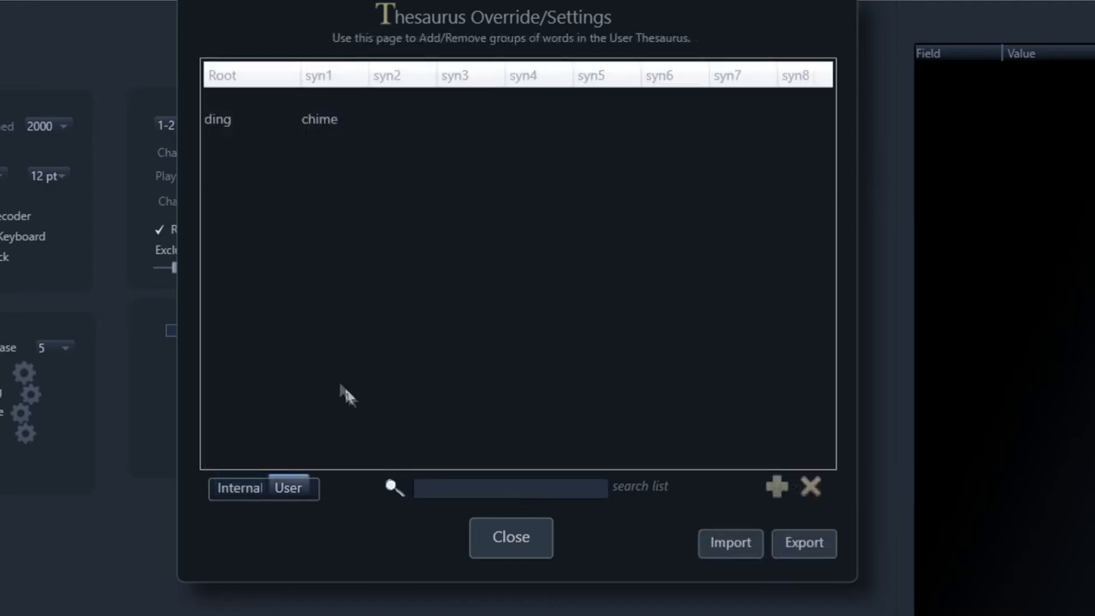
pyautogui.moveTo(308, 440)
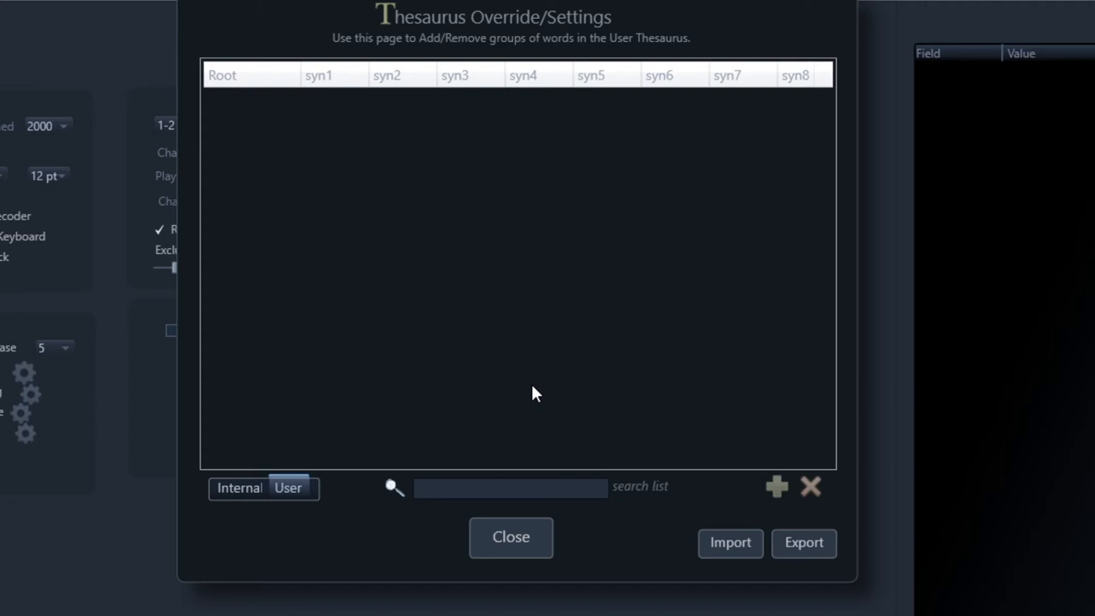
pyautogui.moveTo(678, 556)
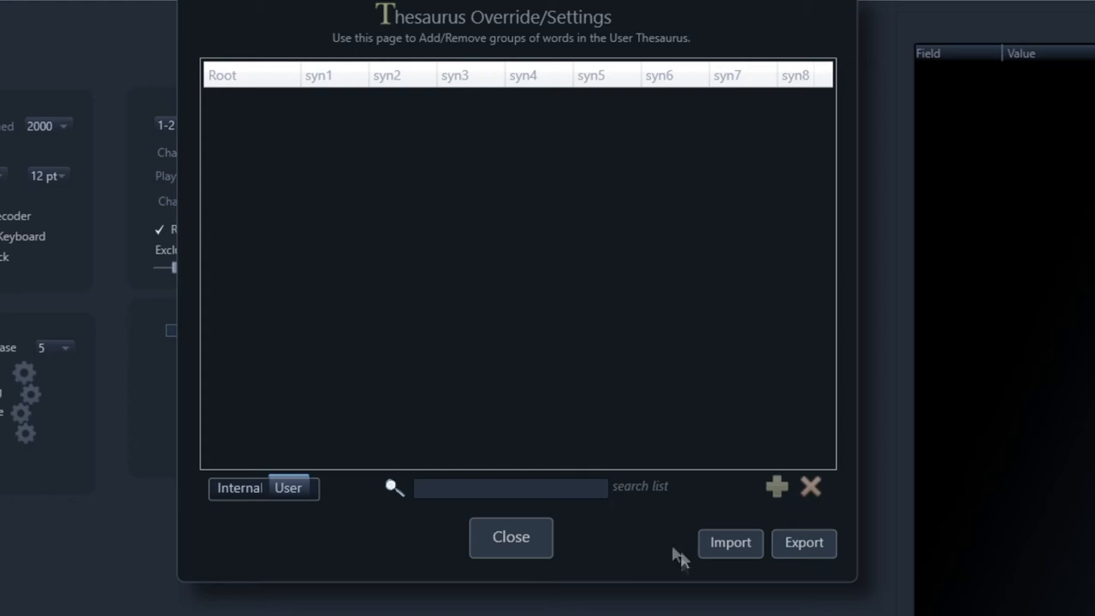
pyautogui.moveTo(659, 400)
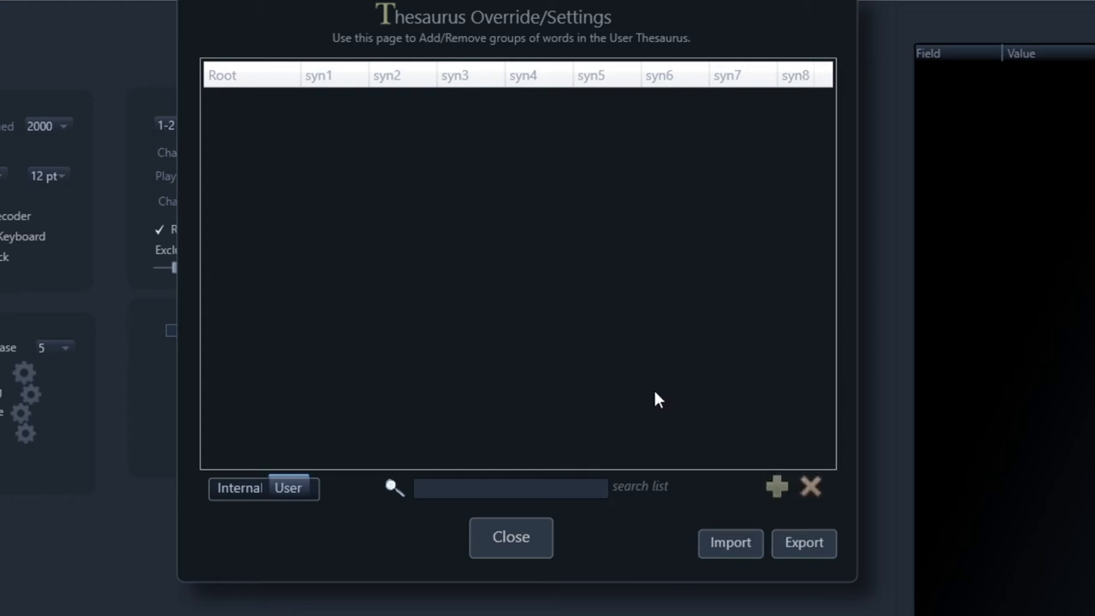
pyautogui.moveTo(644, 395)
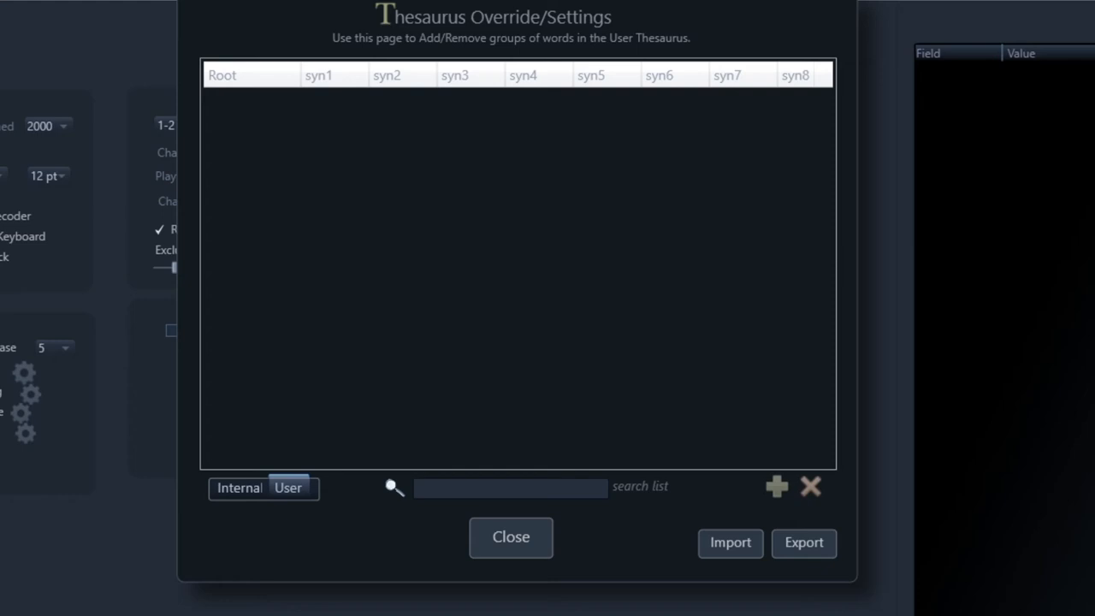
# - Select ThesaurusUser.xml in the Documents > BaseHead 5.x folder
pyautogui.click(803, 542)
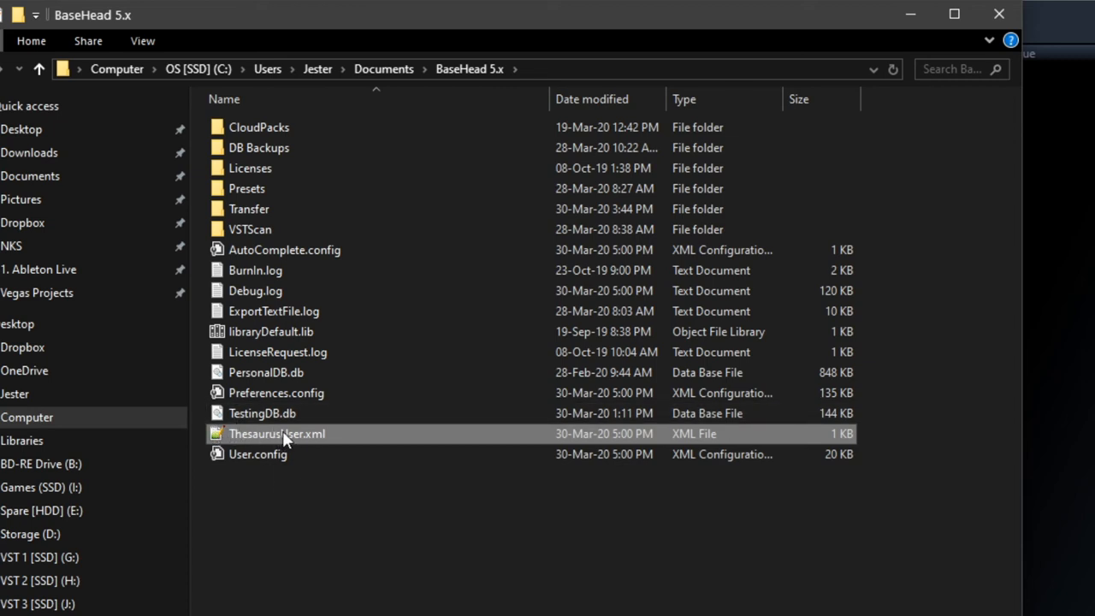
pyautogui.moveTo(278, 577)
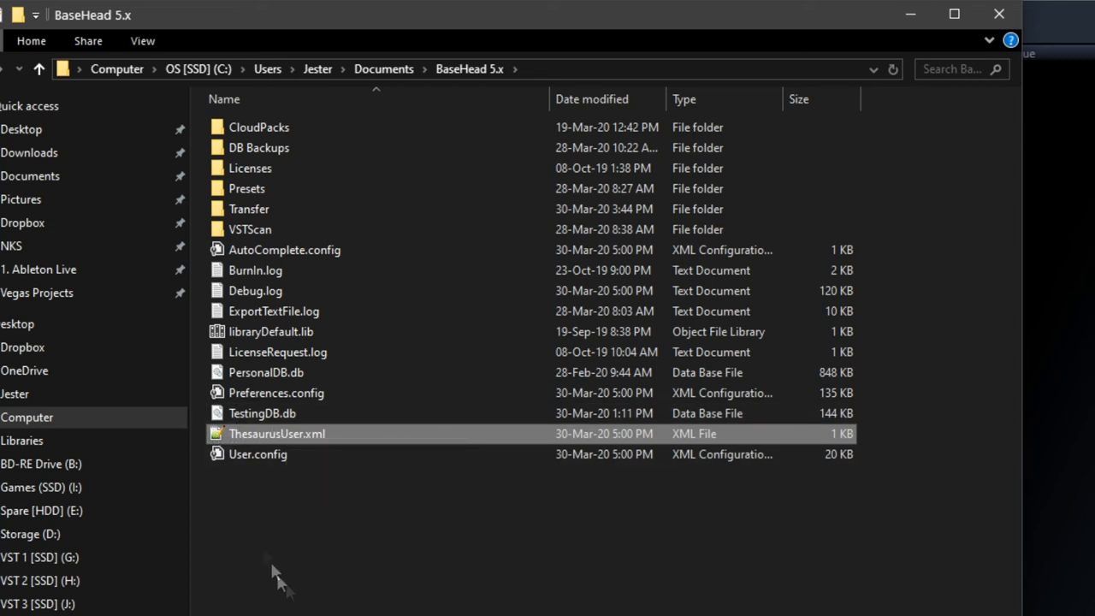
pyautogui.moveTo(408, 75)
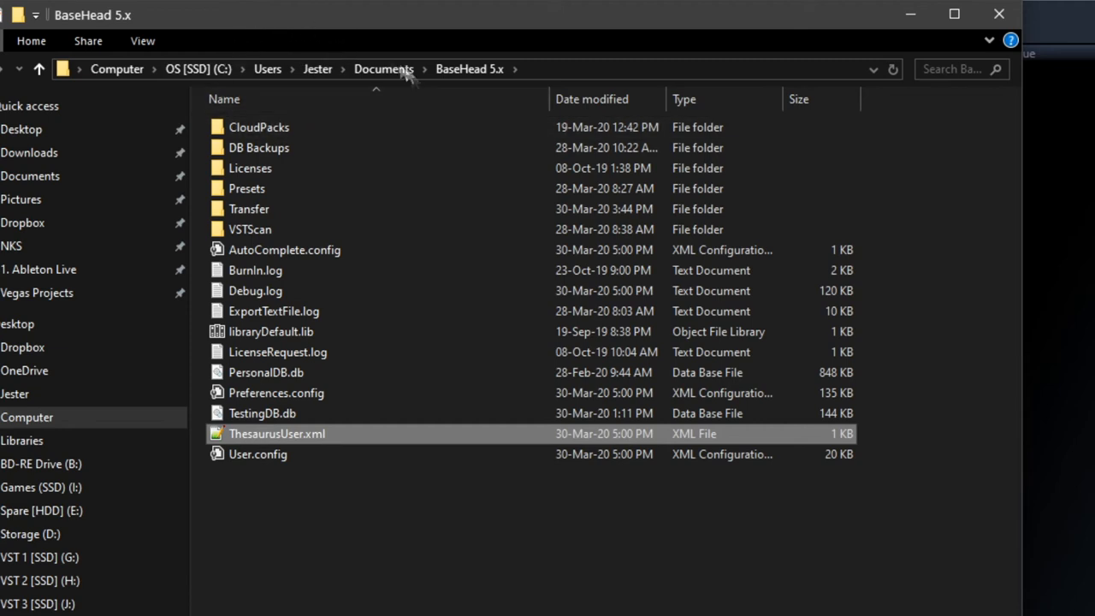
pyautogui.moveTo(436, 69)
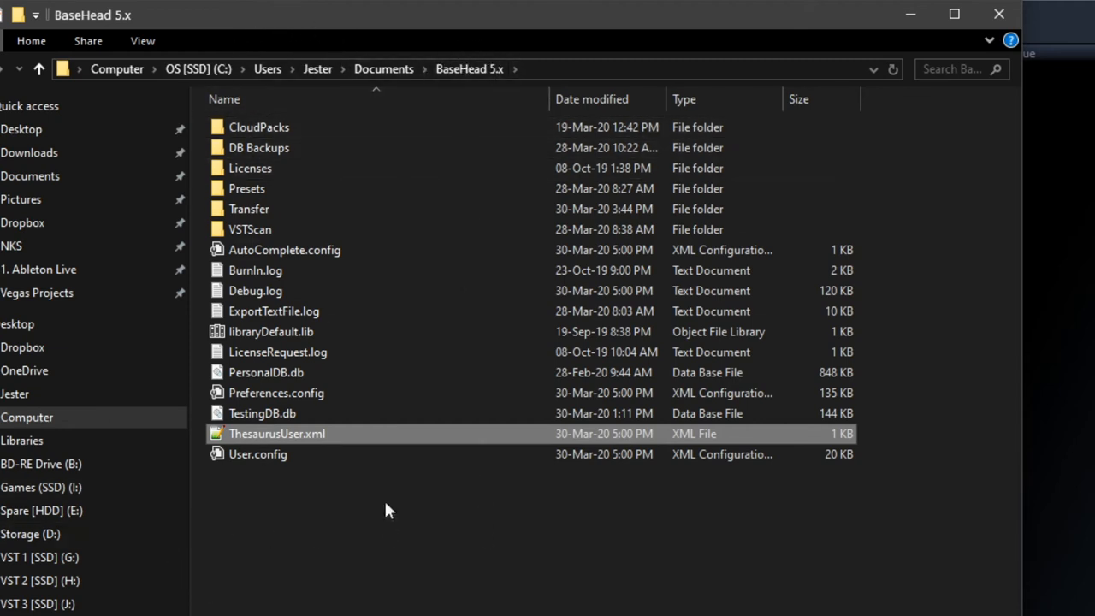
pyautogui.moveTo(273, 436)
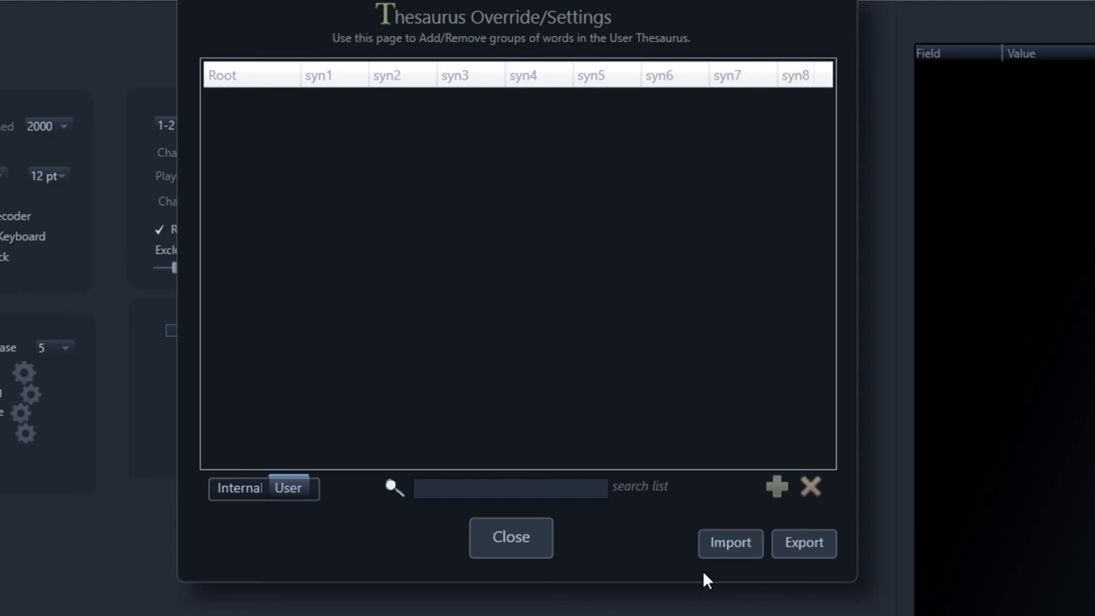
# - Start a user thesaurus Import, then cancel the file picker
pyautogui.click(729, 543)
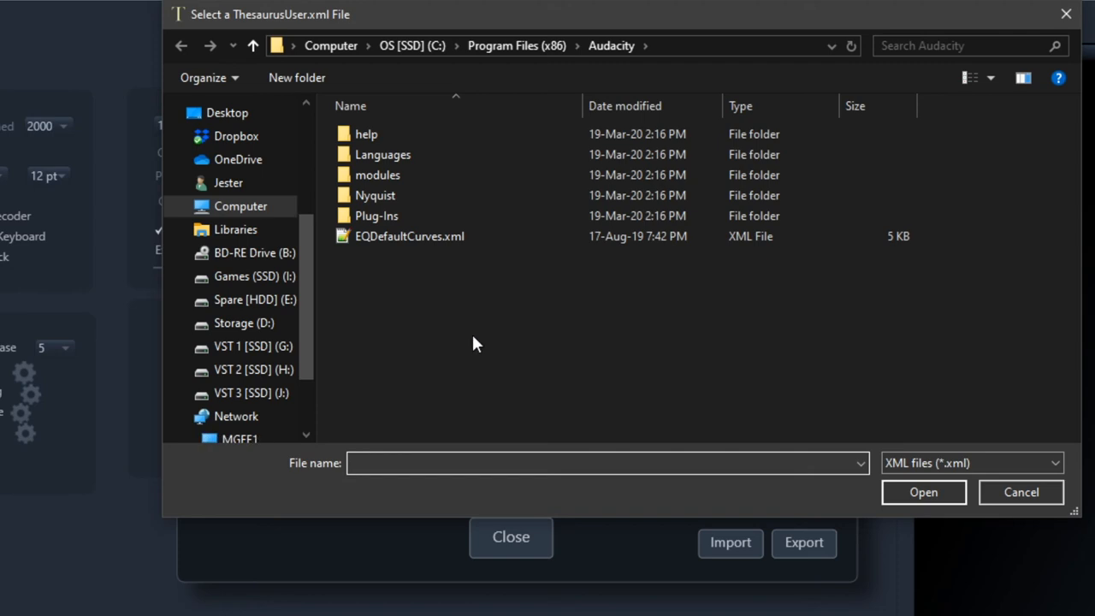
pyautogui.moveTo(960, 442)
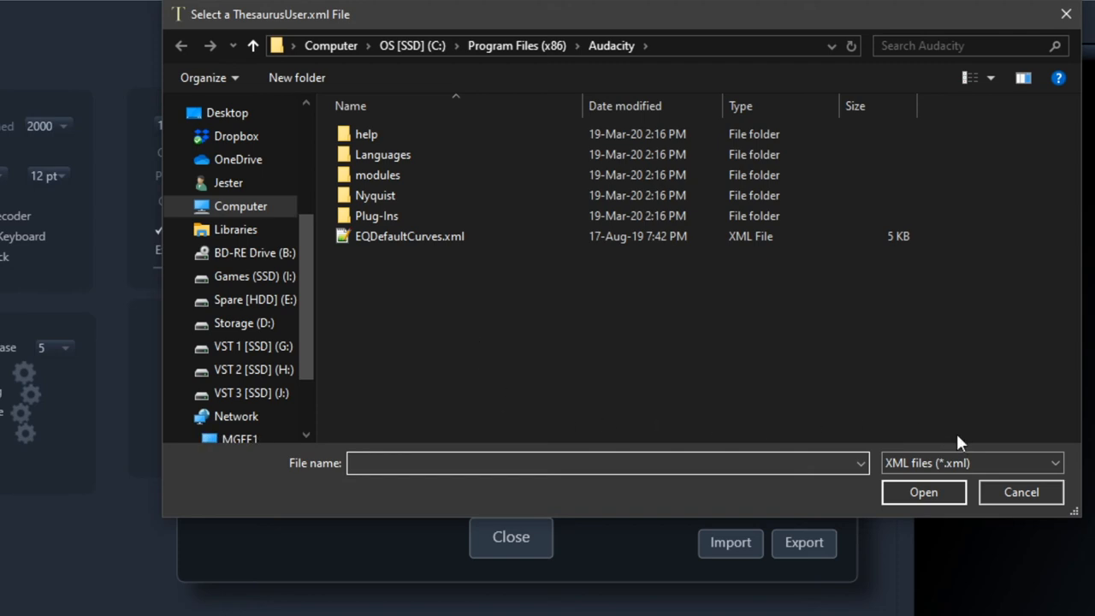
pyautogui.click(1020, 491)
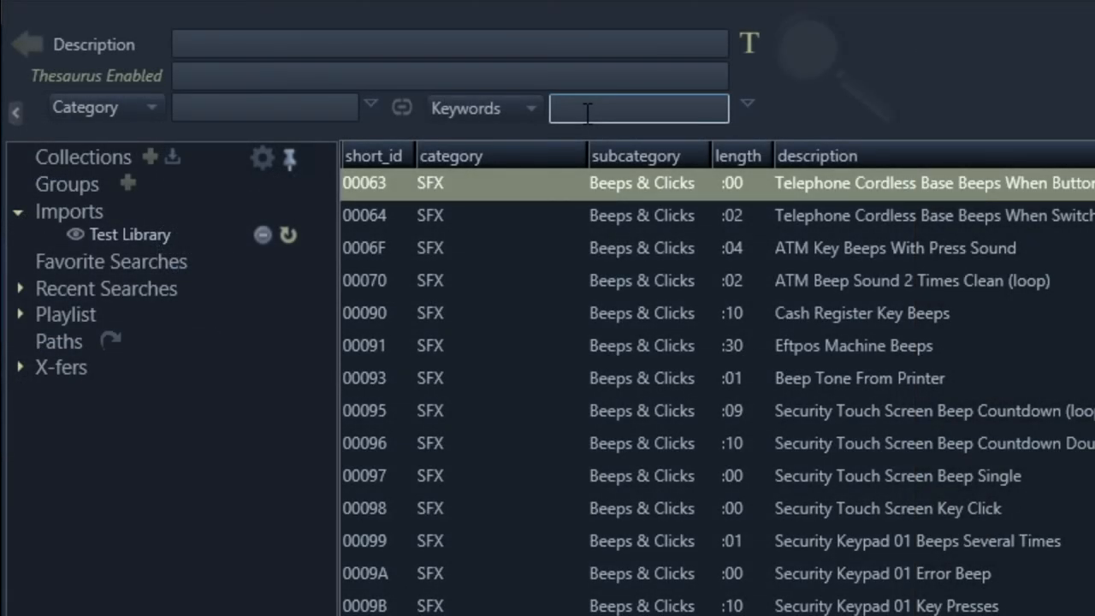
pyautogui.click(449, 44)
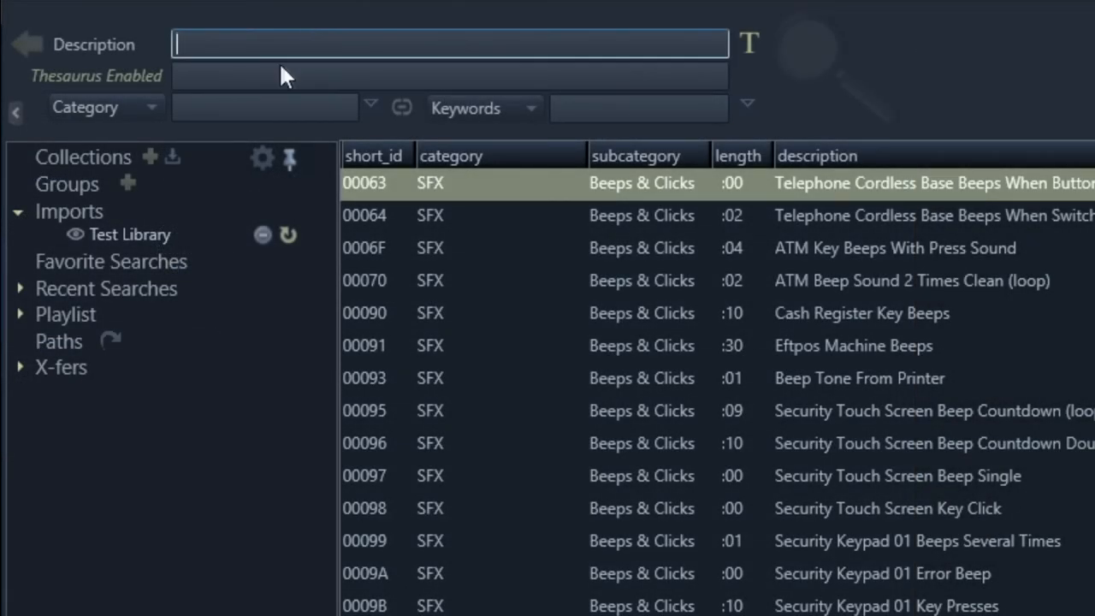
pyautogui.write('ding')
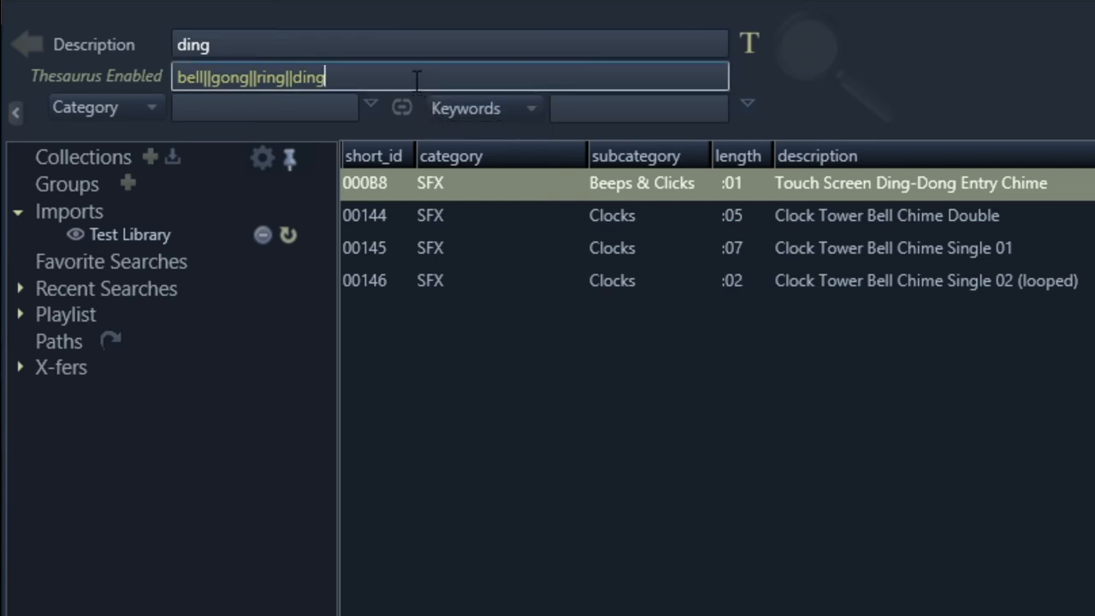
pyautogui.write('||')
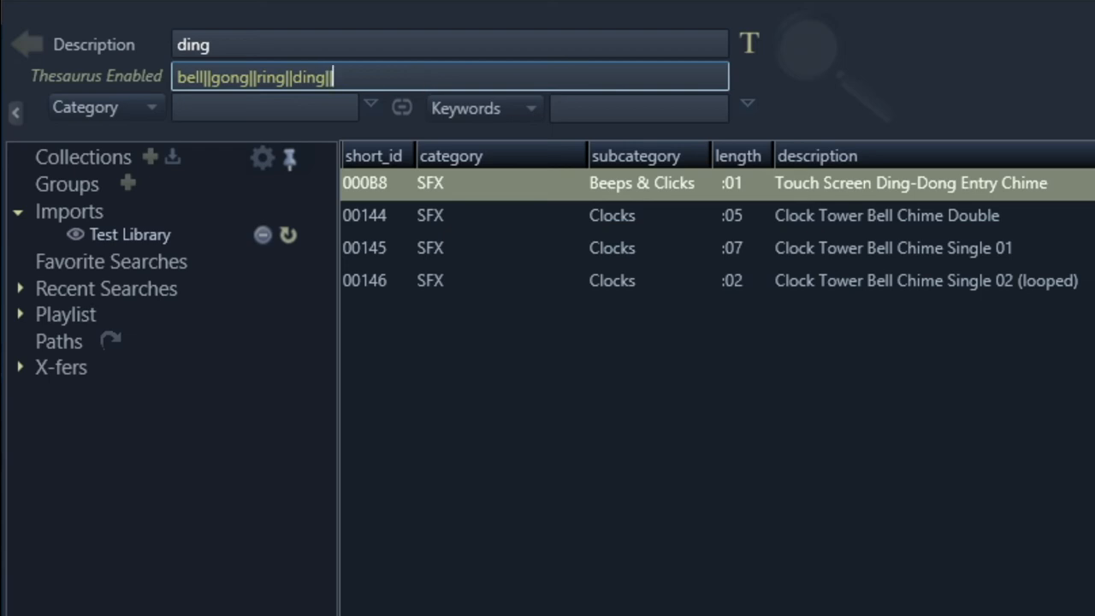
pyautogui.write('chime')
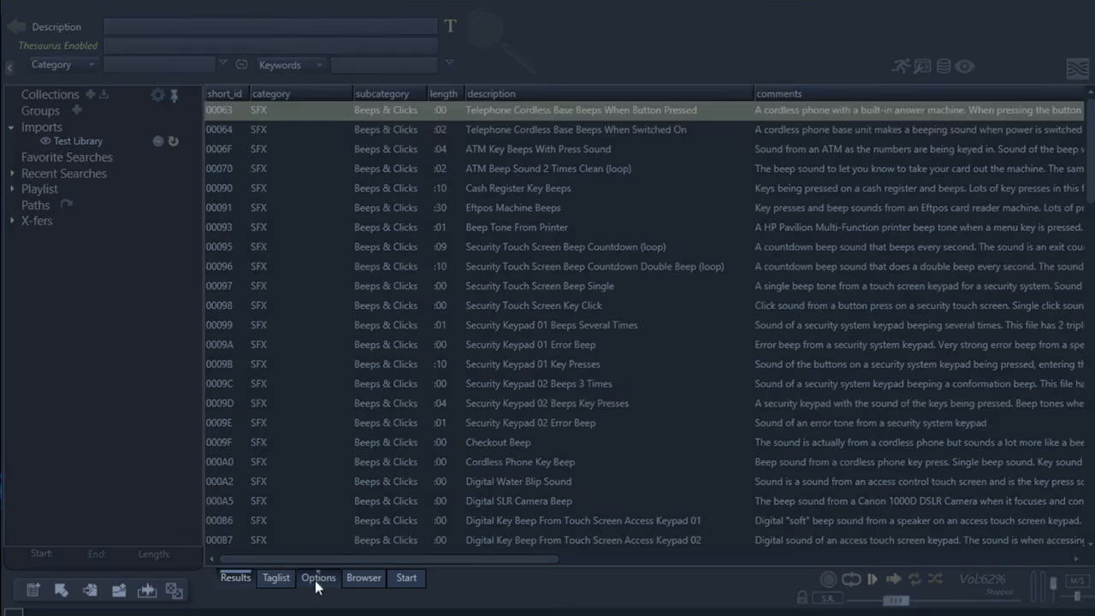
# - Open the thesaurus settings on the User word groups page
pyautogui.click(318, 577)
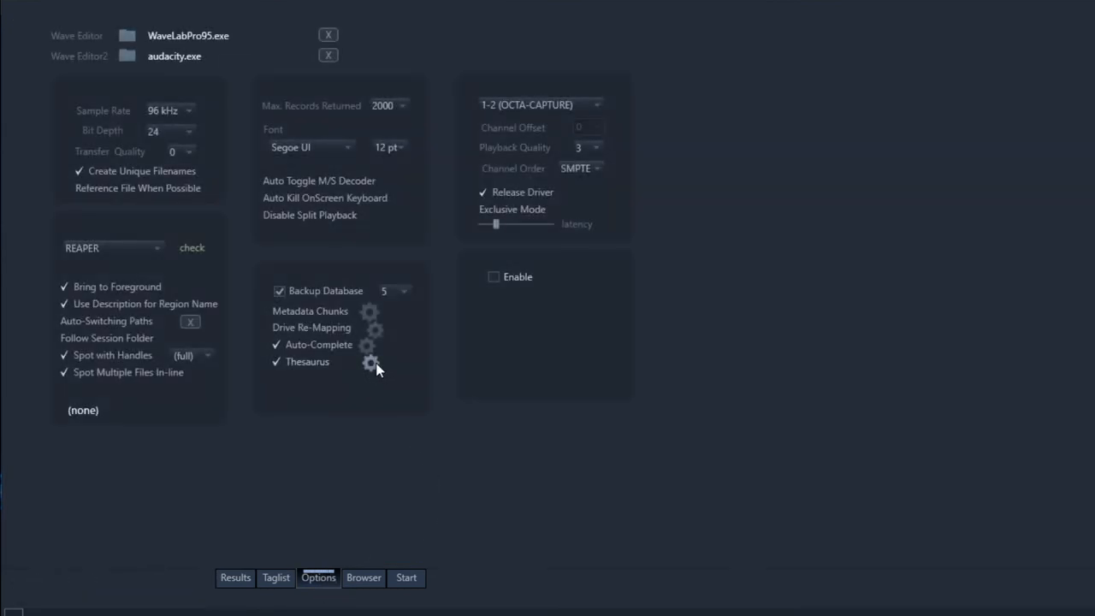
pyautogui.click(370, 361)
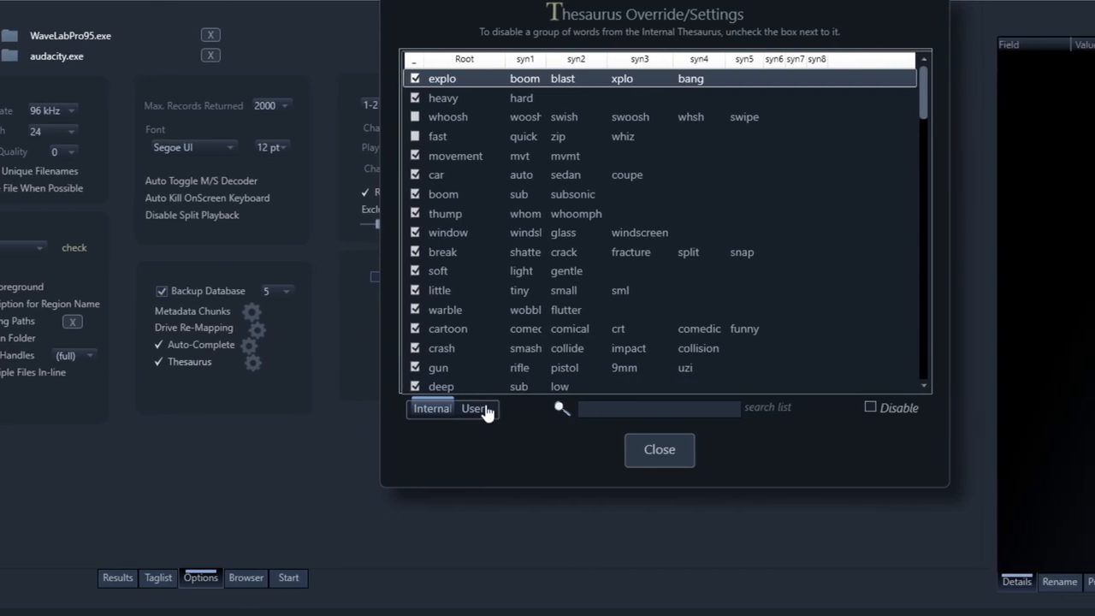
pyautogui.click(473, 408)
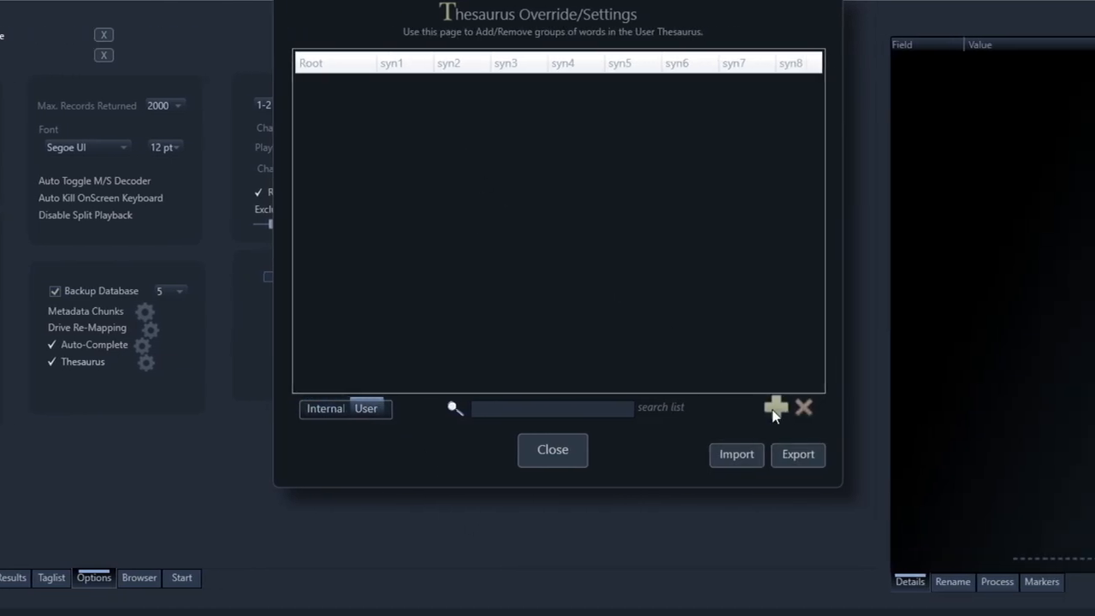
# - Add a word group with root 'ding' and synonym 'chime', then close settings
pyautogui.click(775, 407)
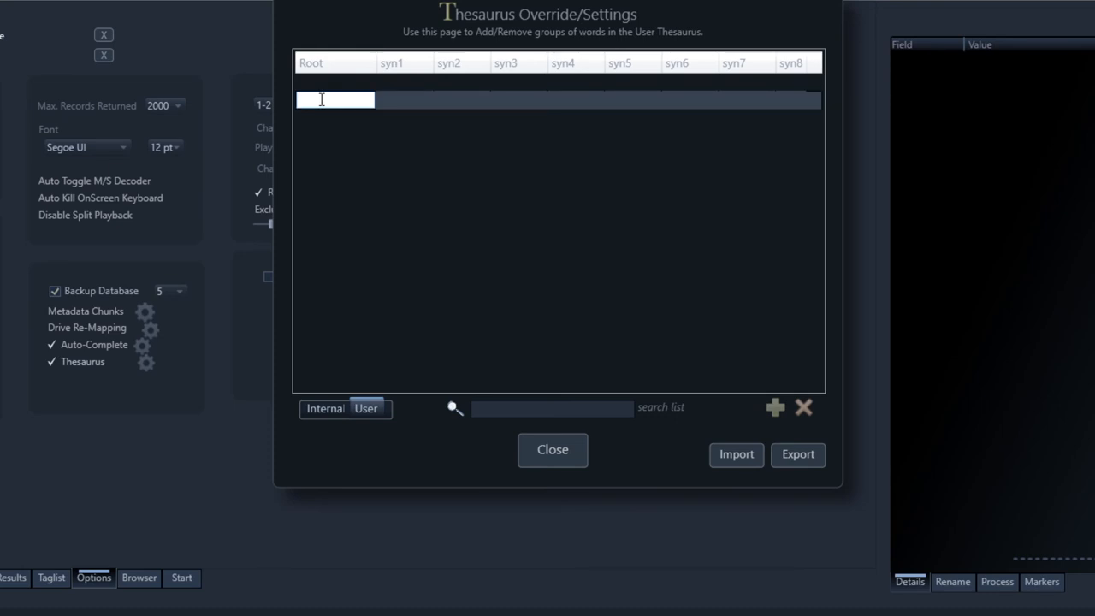
pyautogui.write('ding')
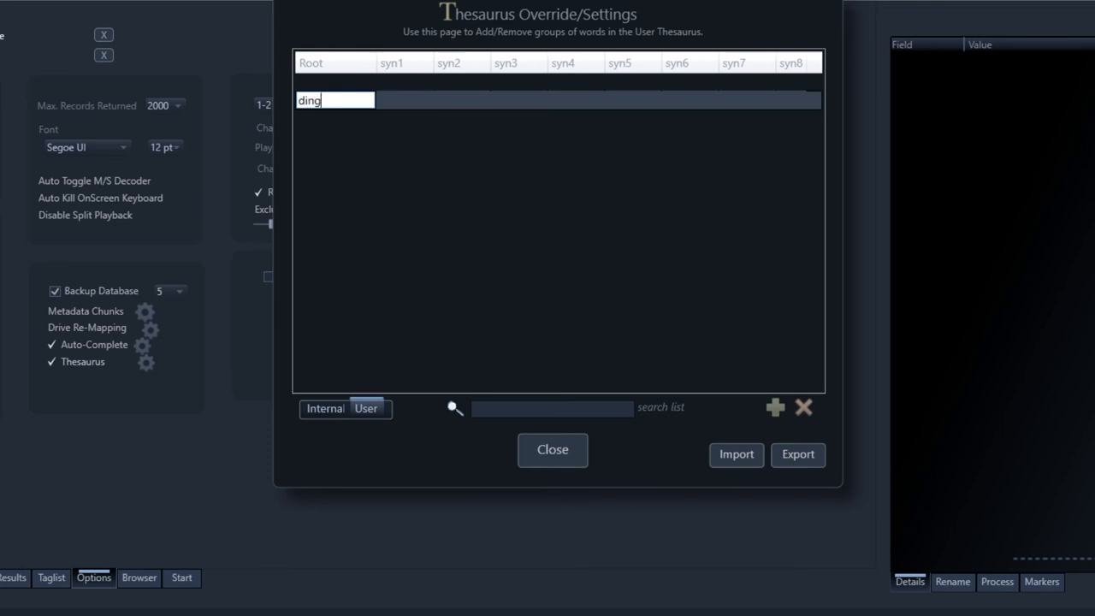
pyautogui.click(404, 100)
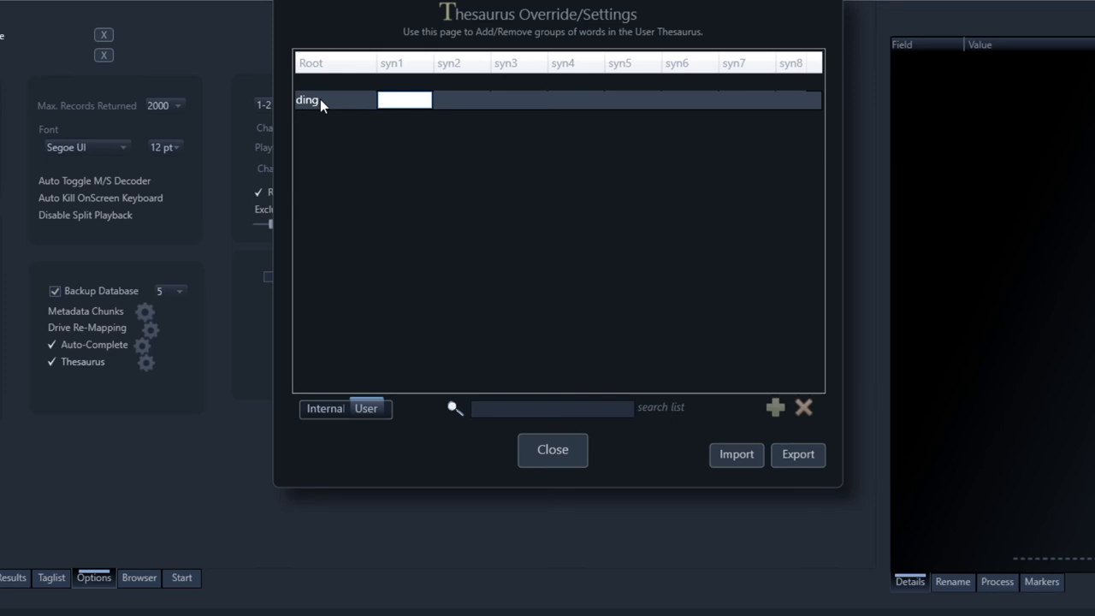
pyautogui.write('chime')
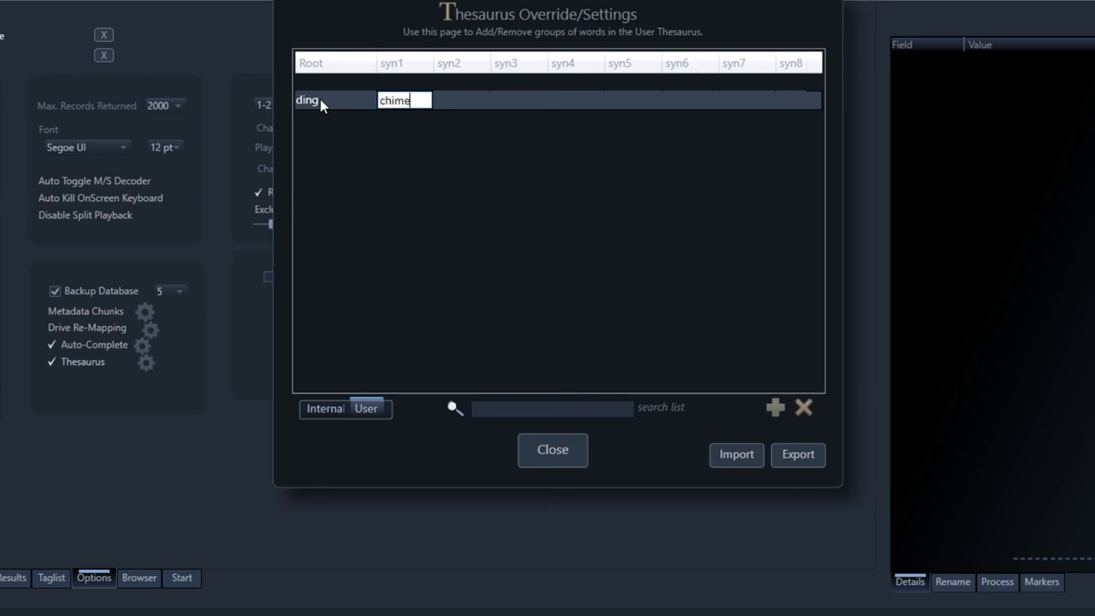
pyautogui.moveTo(634, 312)
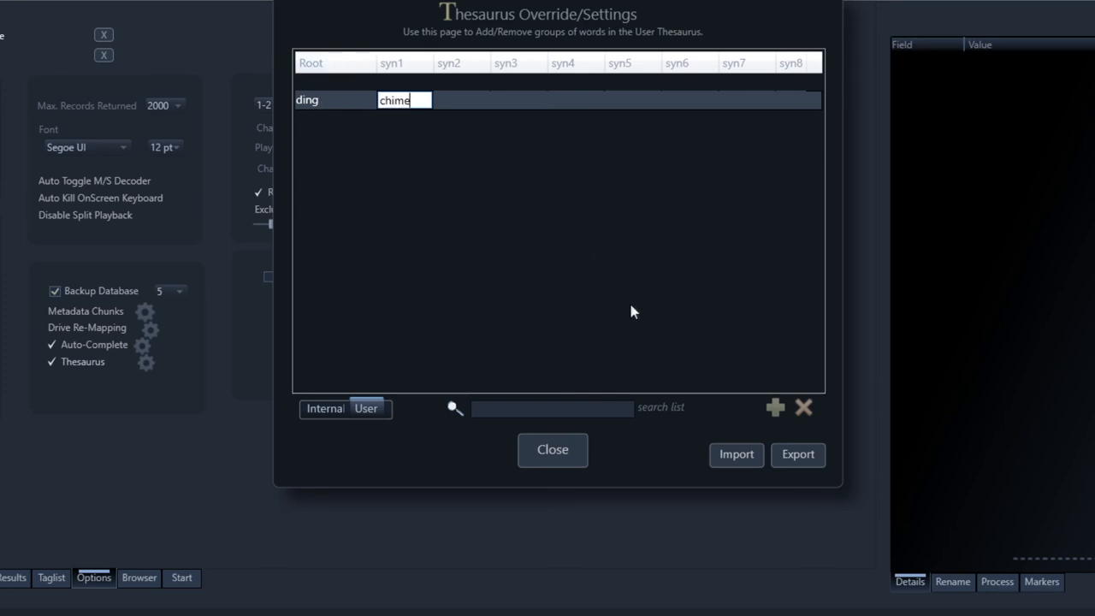
pyautogui.moveTo(633, 442)
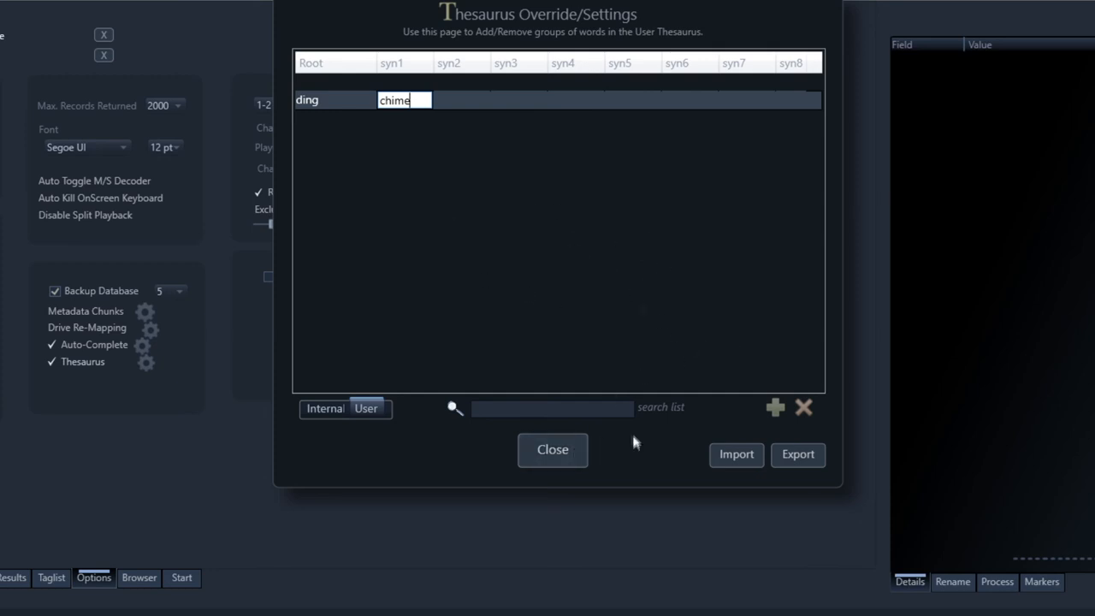
pyautogui.moveTo(459, 218)
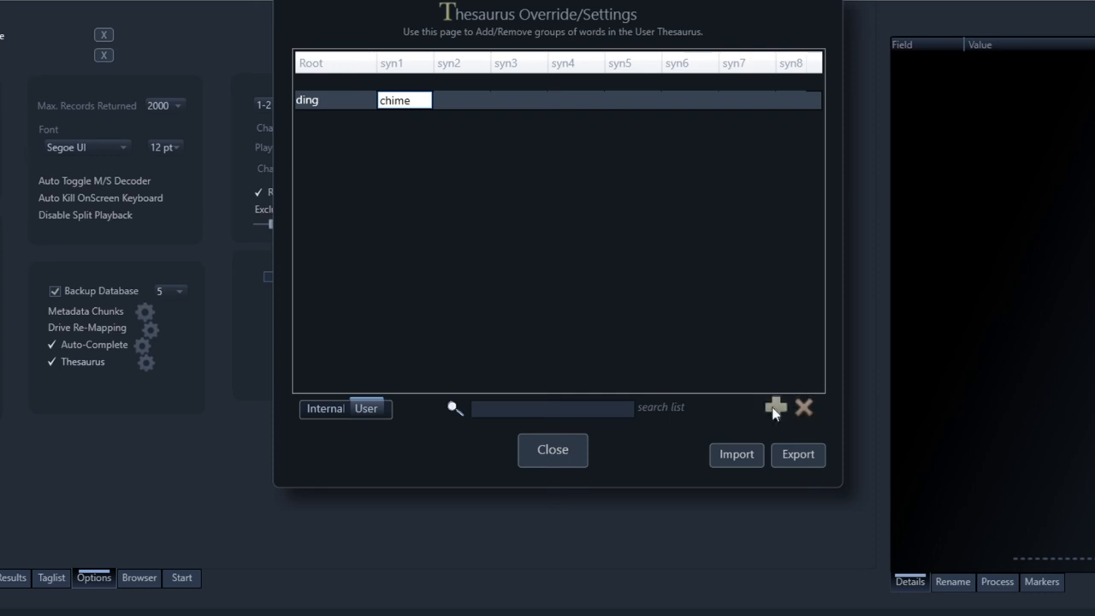
pyautogui.moveTo(775, 408)
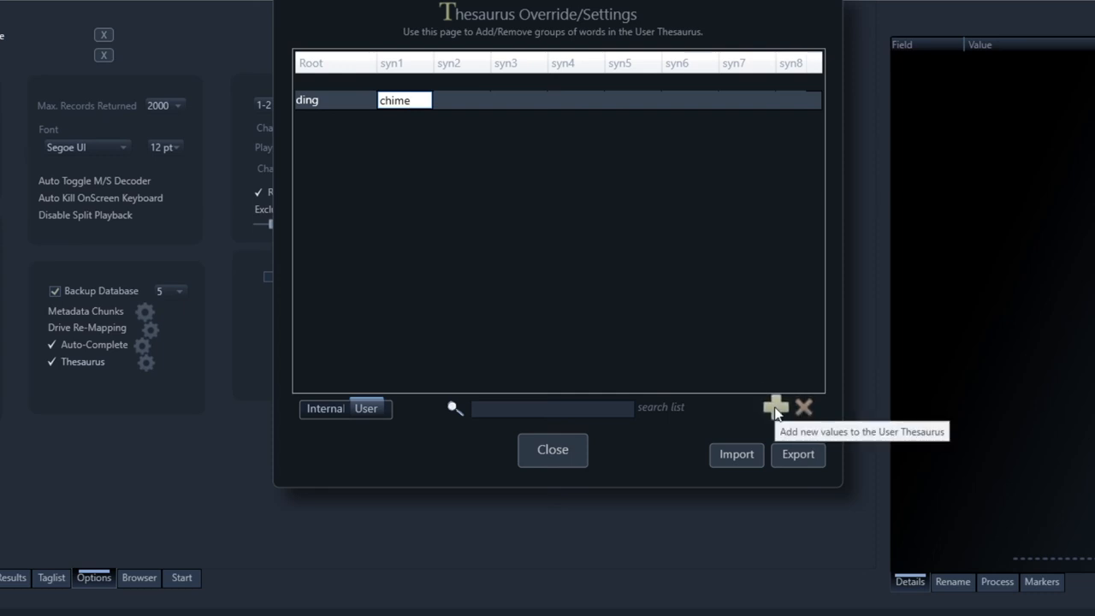
pyautogui.click(334, 100)
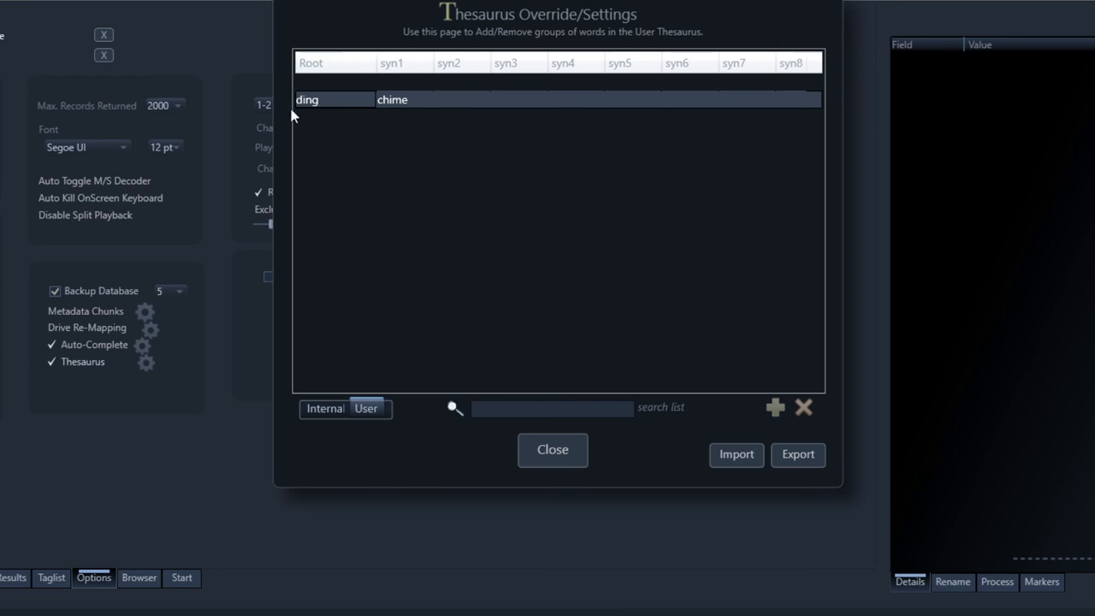
pyautogui.moveTo(365, 101)
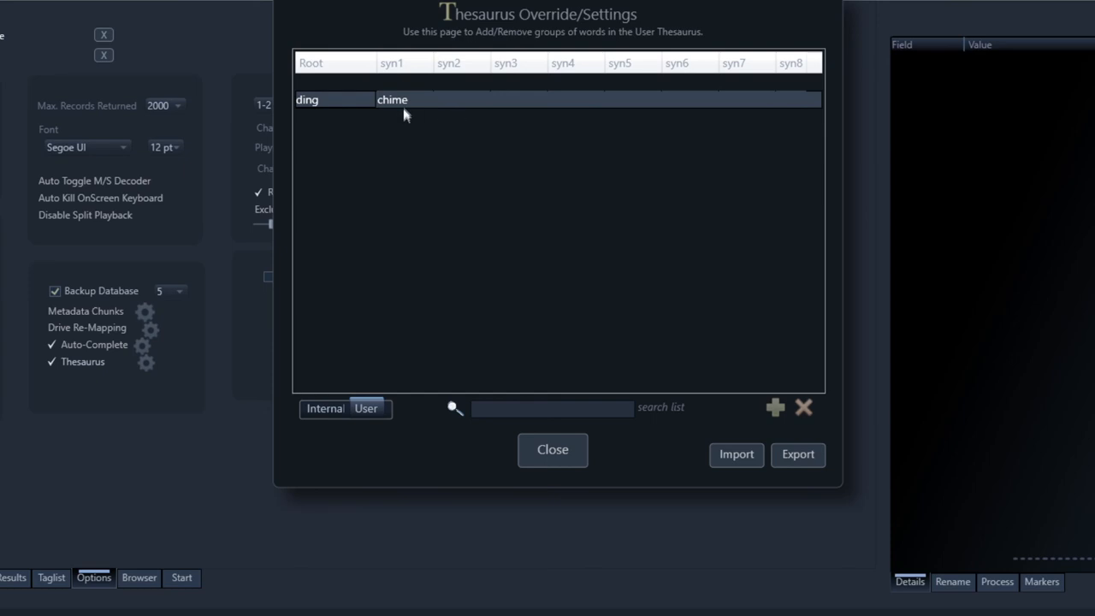
pyautogui.doubleClick(308, 100)
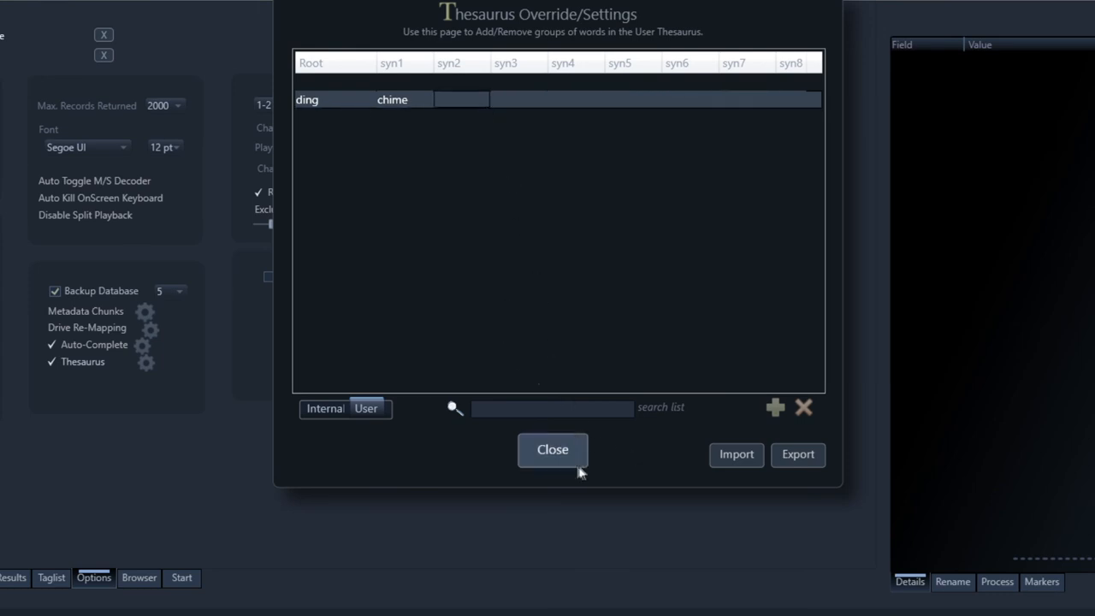
pyautogui.click(551, 449)
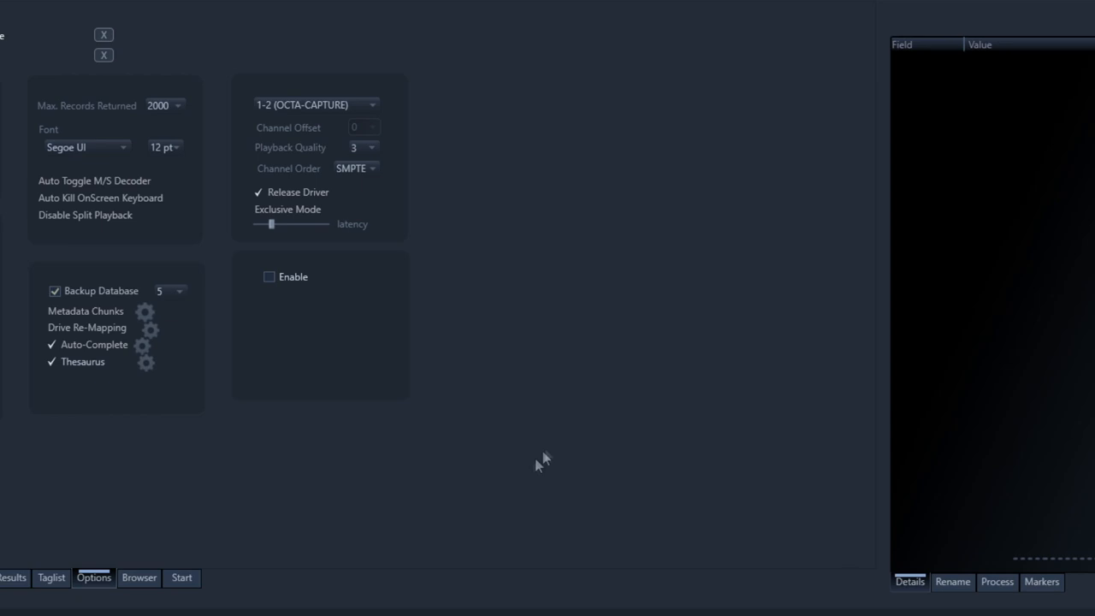
pyautogui.moveTo(230, 543)
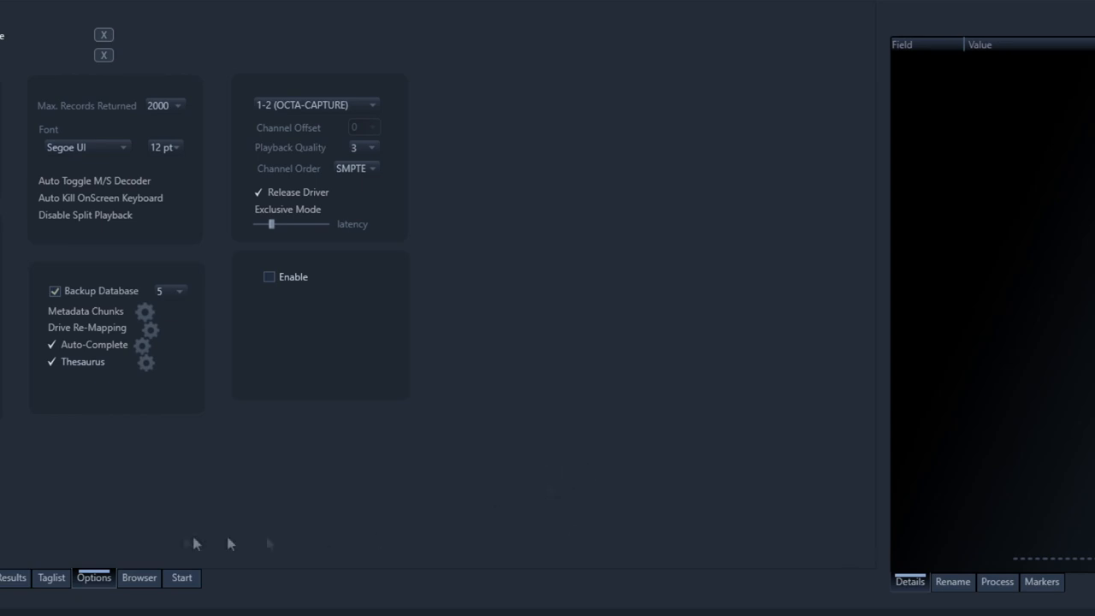
# - Back in Results, search 'ding' to get chime and bell sounds
pyautogui.click(139, 577)
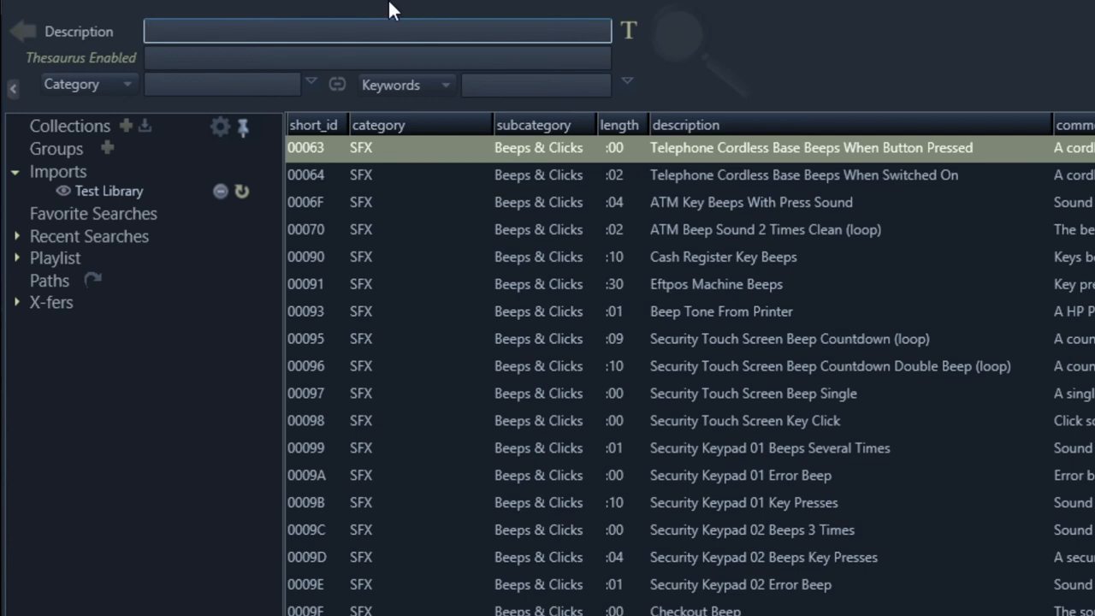
pyautogui.write('ding')
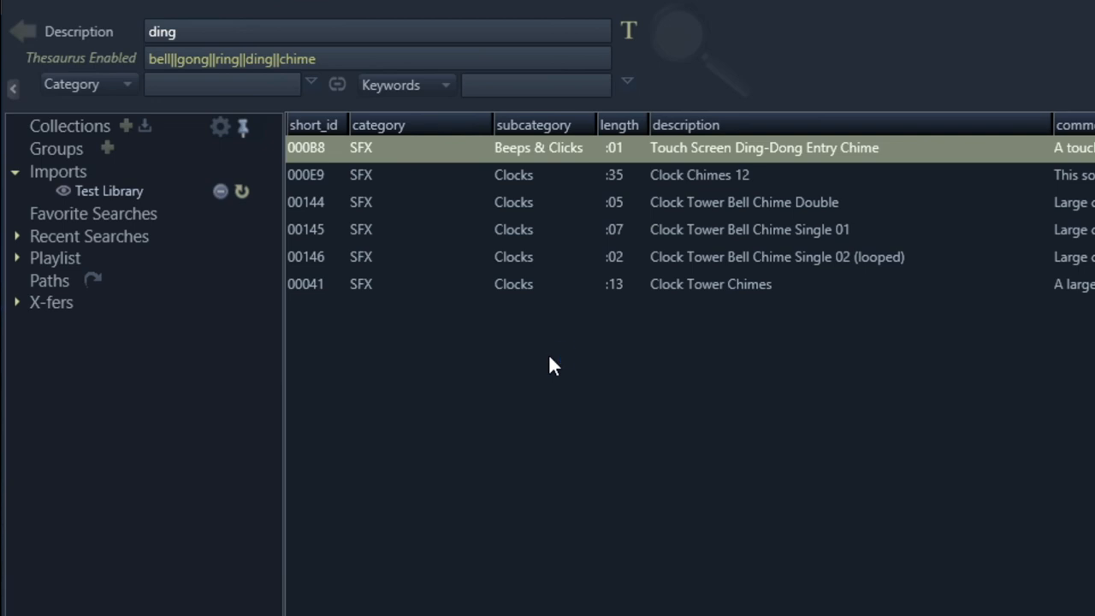
pyautogui.moveTo(605, 500)
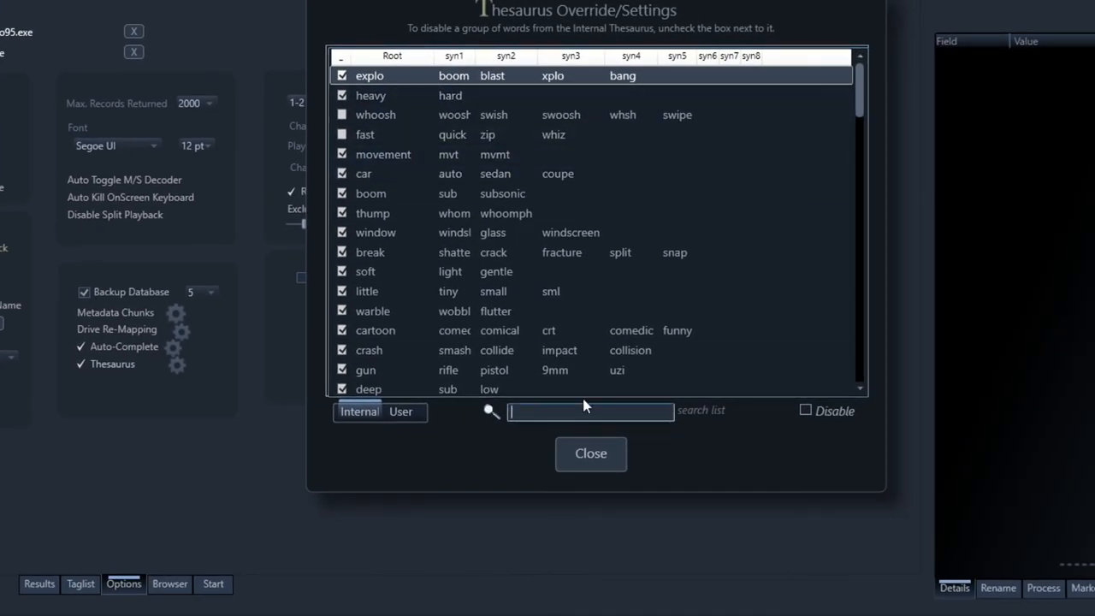
# - Uncheck the internal bell–gong–ring–ding group, then search 'din' again in Results
pyautogui.write('ding')
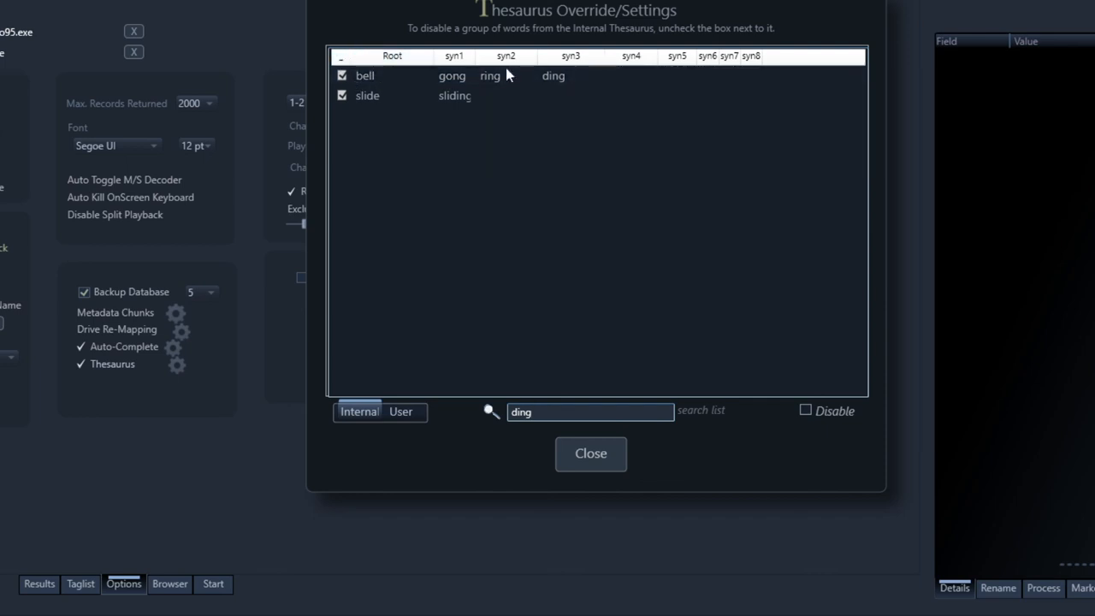
pyautogui.click(365, 75)
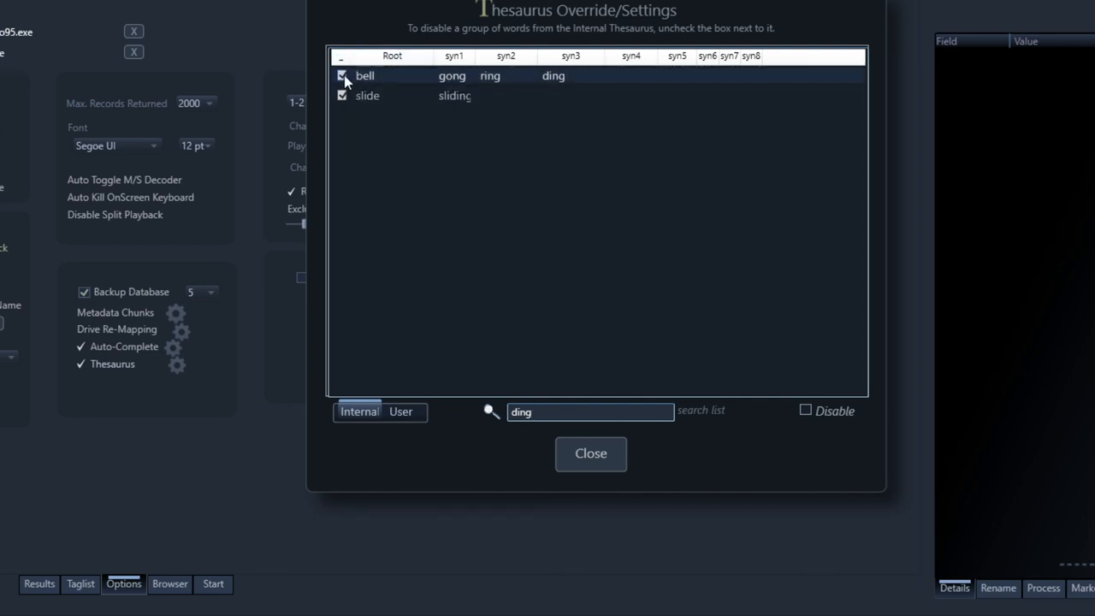
pyautogui.click(590, 454)
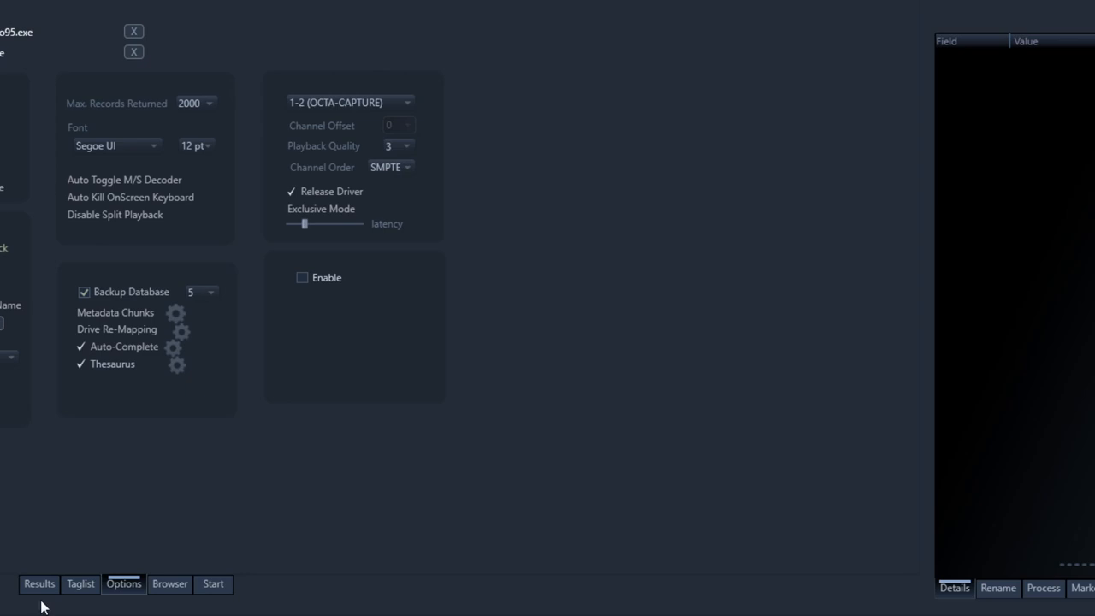
pyautogui.click(40, 583)
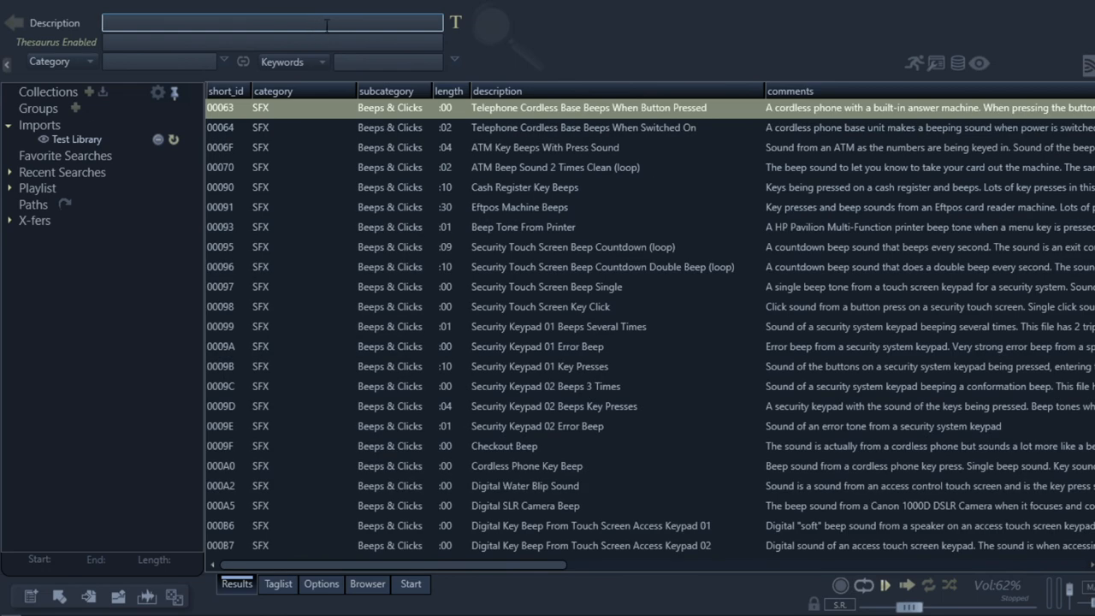
pyautogui.write('din')
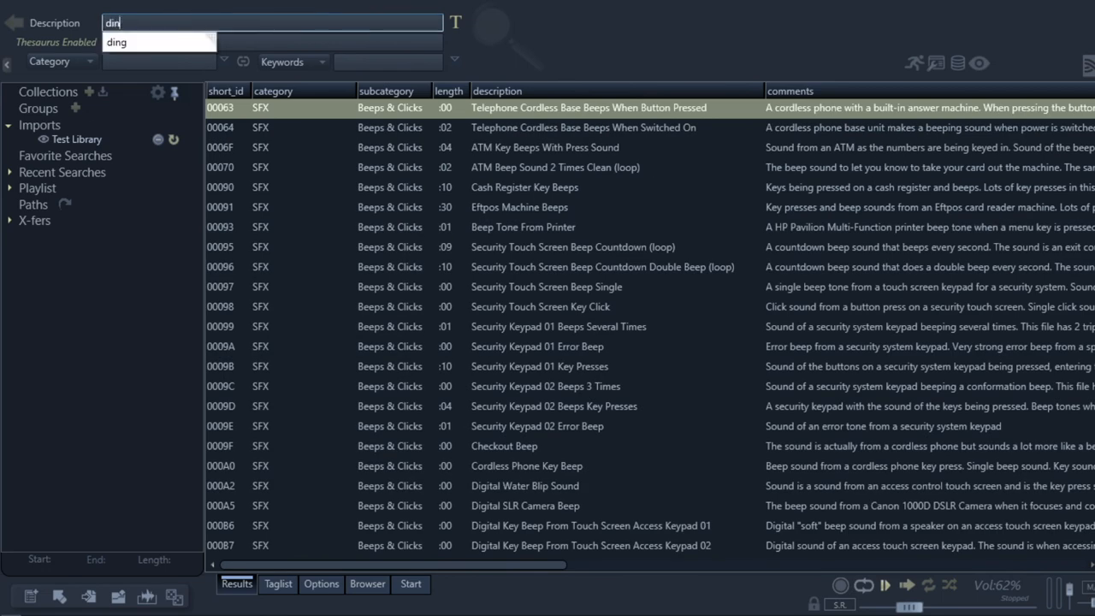